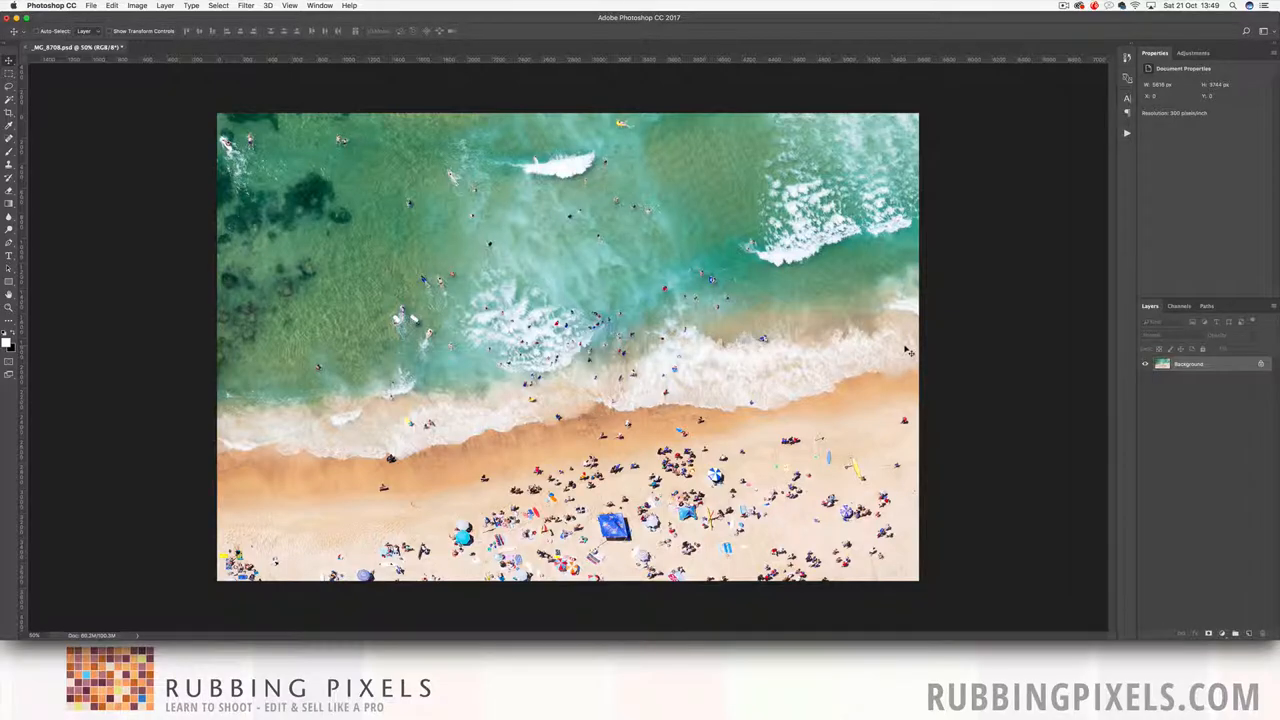
pyautogui.moveTo(930, 276)
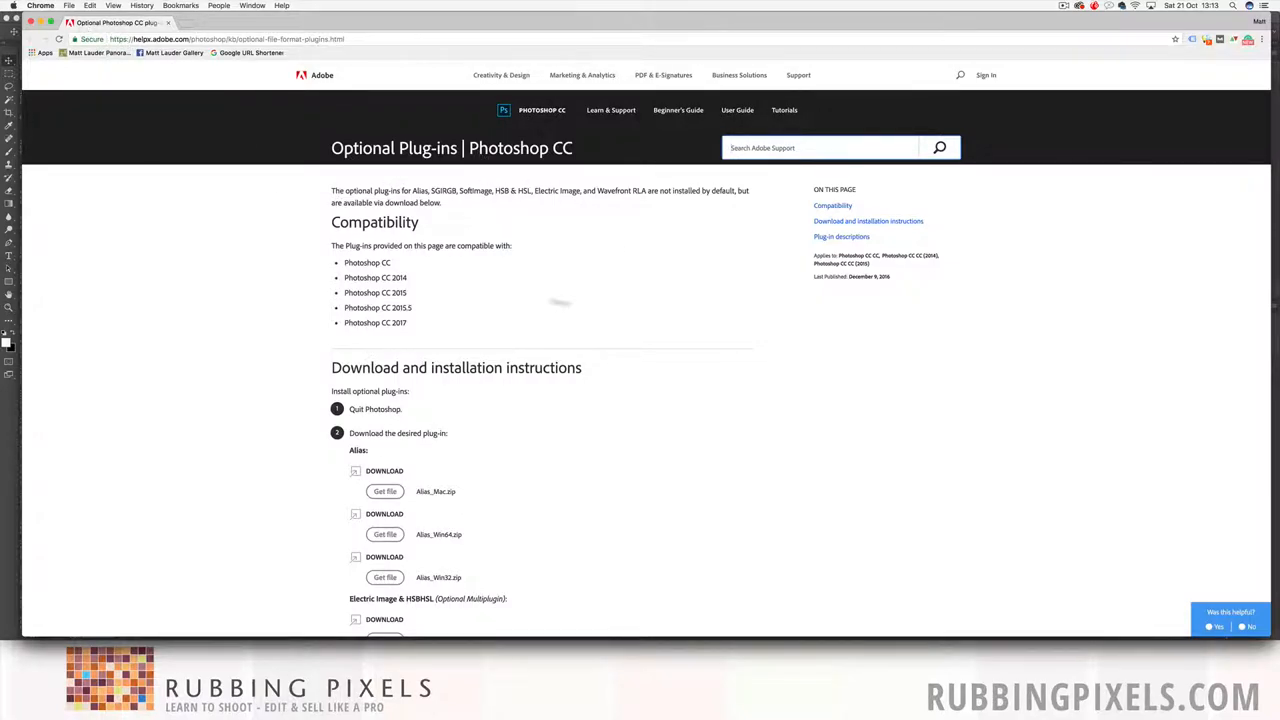
pyautogui.moveTo(632, 400)
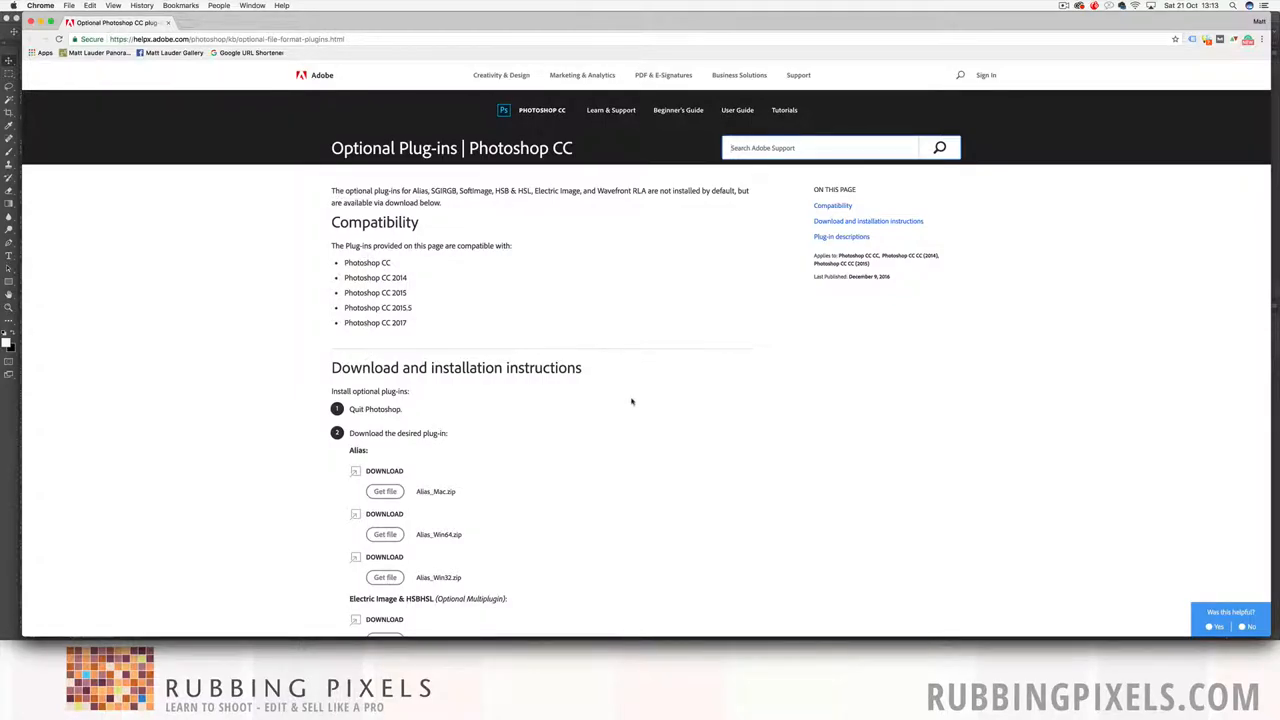
# Scroll the Optional Plug-ins page down to the Electric Image and SGIRGB zip download links
pyautogui.scroll(-3)
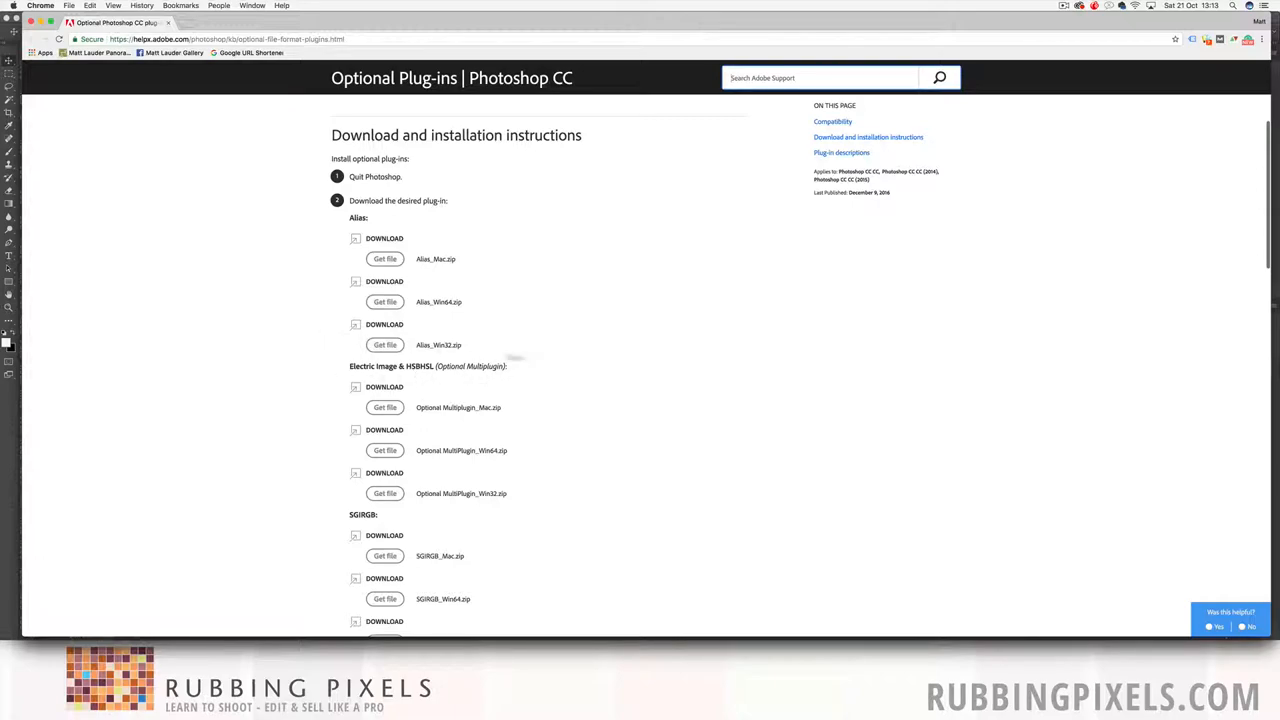
pyautogui.moveTo(516, 370)
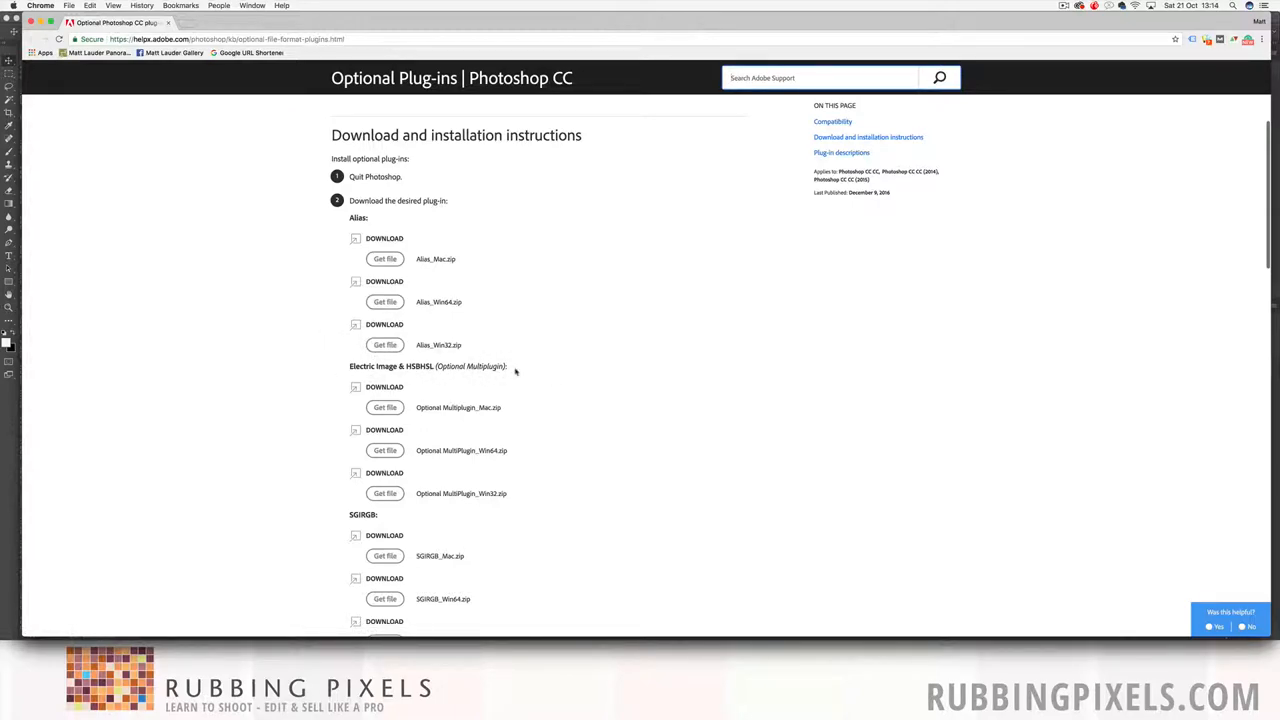
pyautogui.moveTo(384, 408)
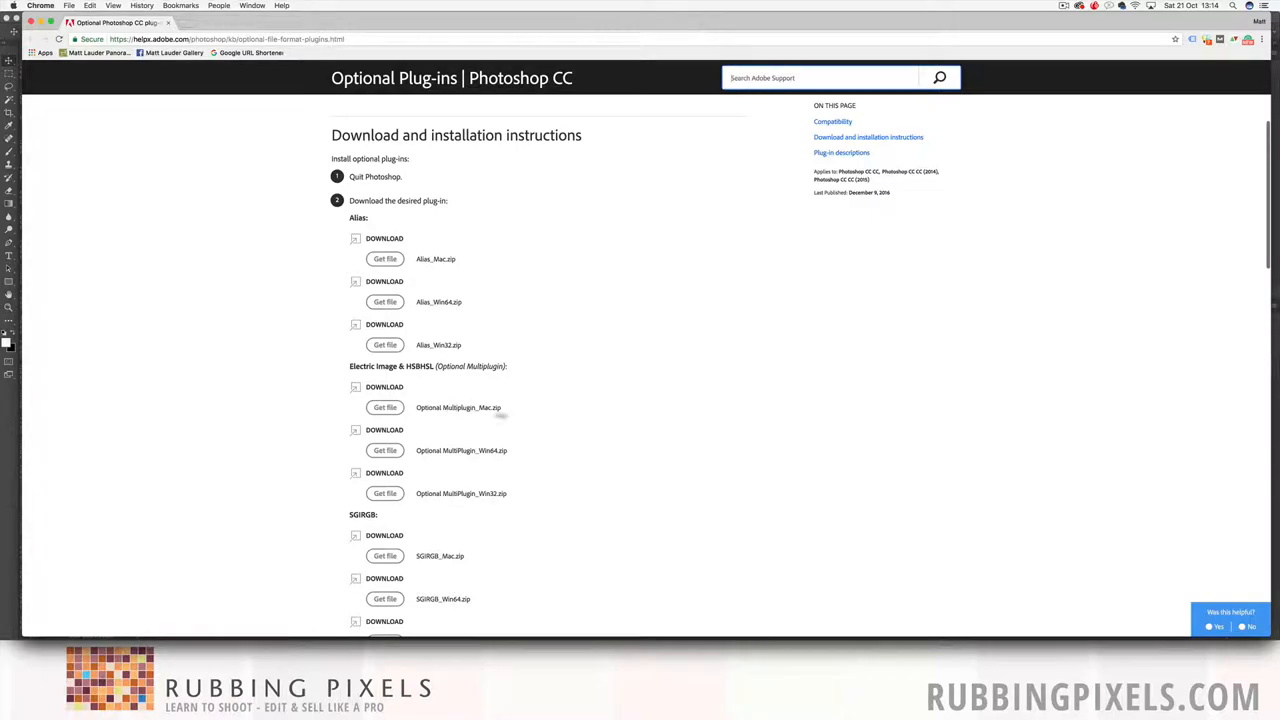
pyautogui.moveTo(384, 408)
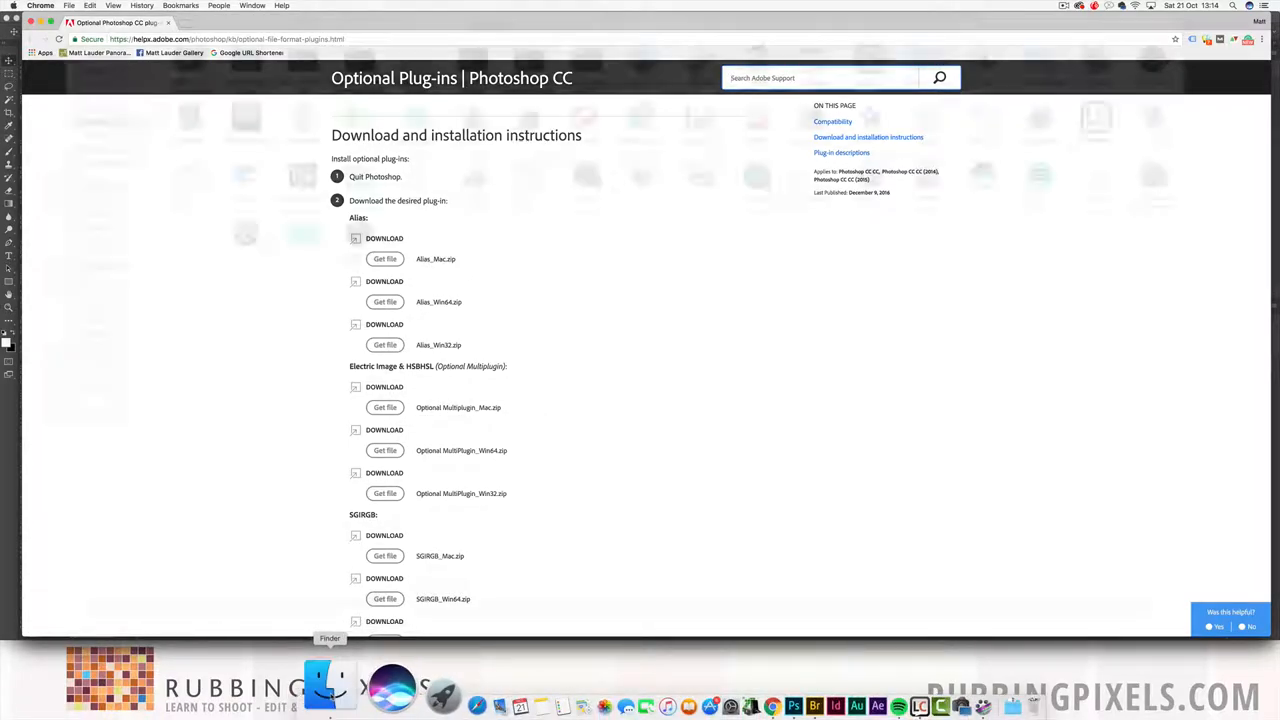
# Browse Finder to Photoshop CC 2017 > Plug-ins, confirm Optional Multiplugin.plugin, and return to Photoshop
pyautogui.click(330, 688)
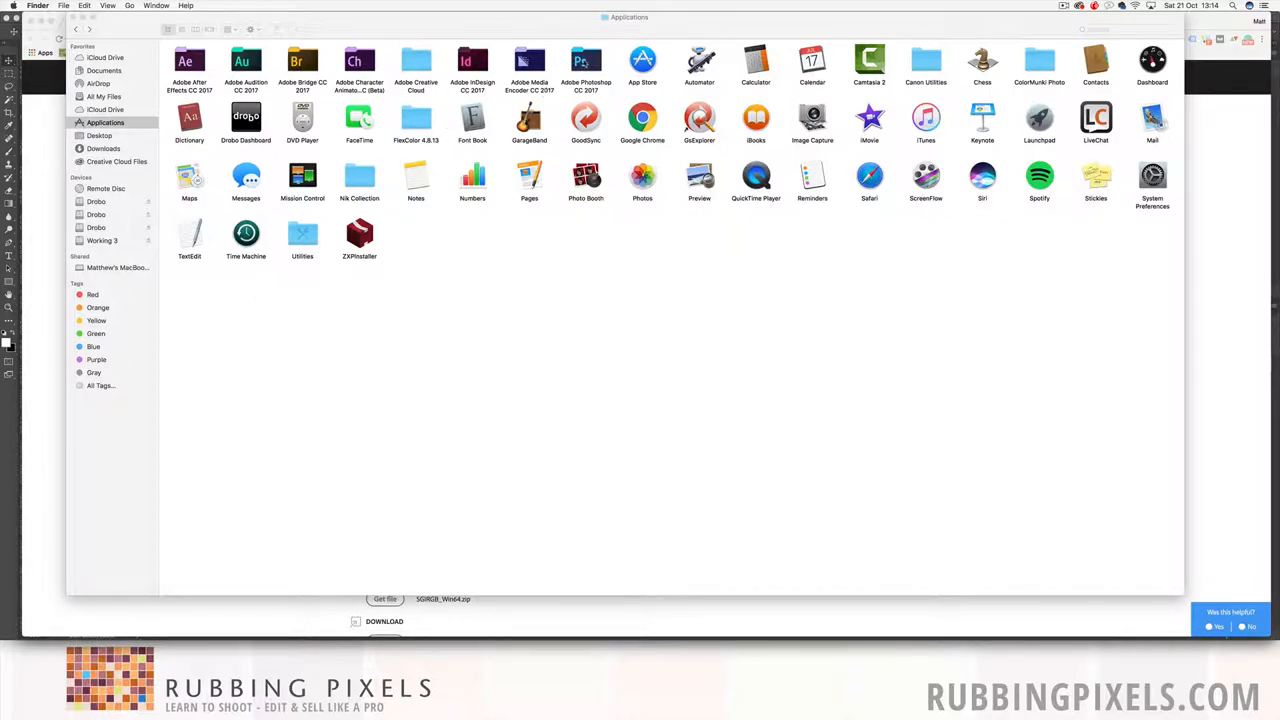
pyautogui.doubleClick(586, 64)
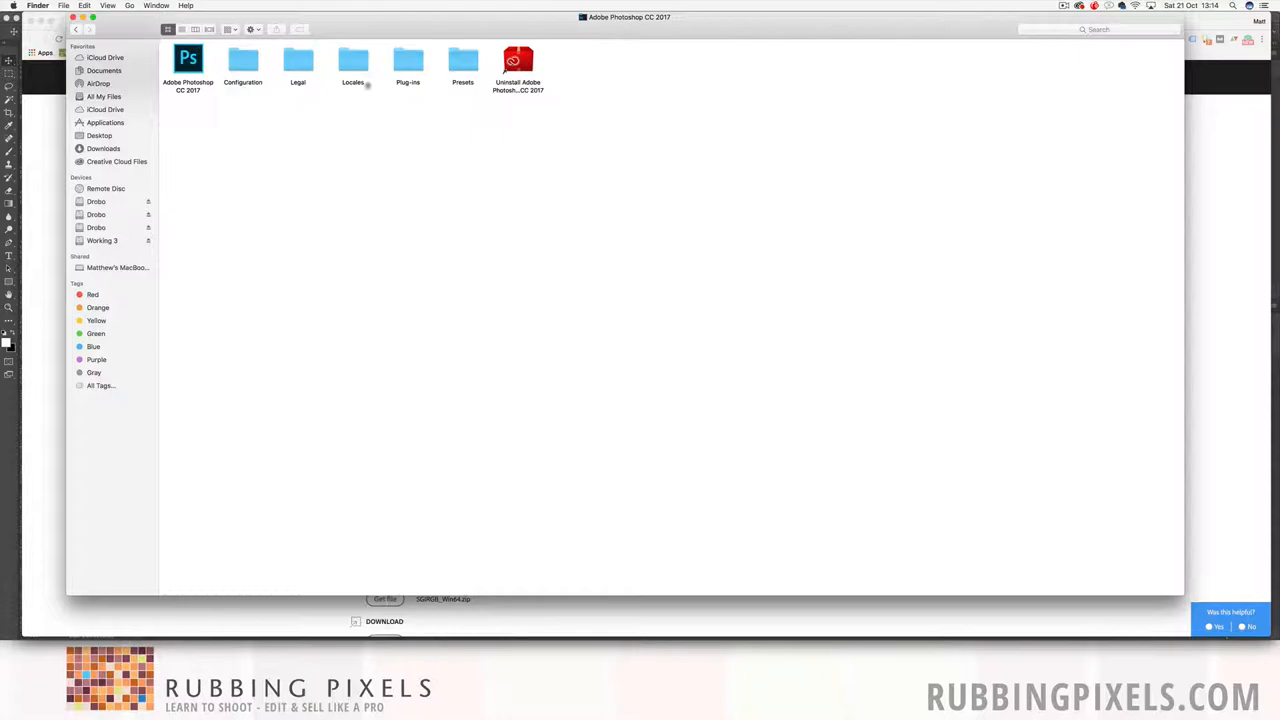
pyautogui.doubleClick(408, 60)
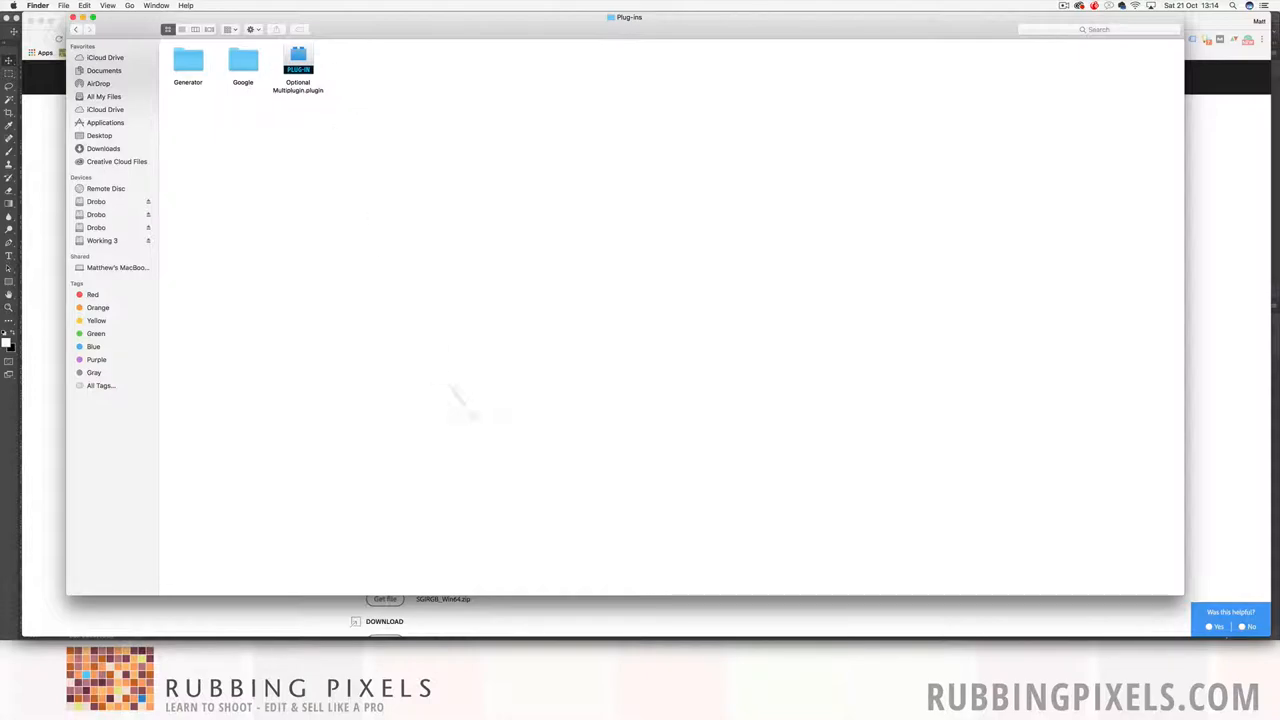
pyautogui.click(716, 684)
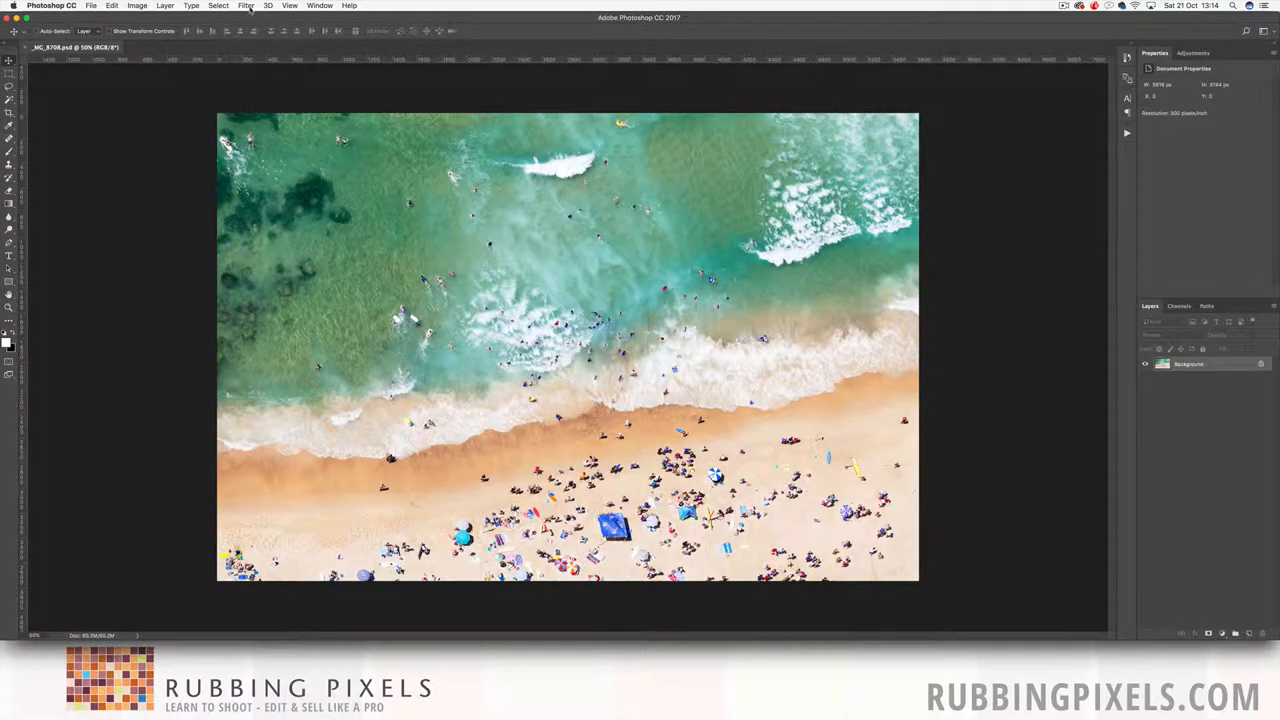
pyautogui.click(246, 4)
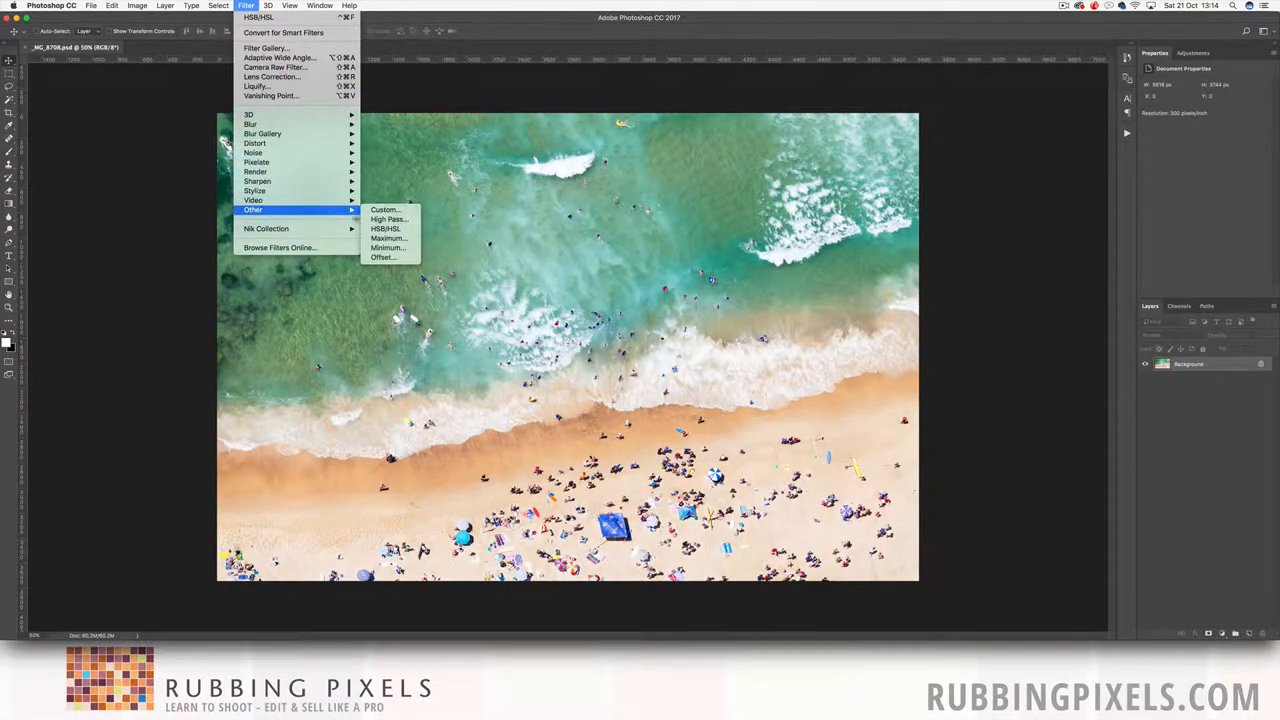
pyautogui.moveTo(384, 228)
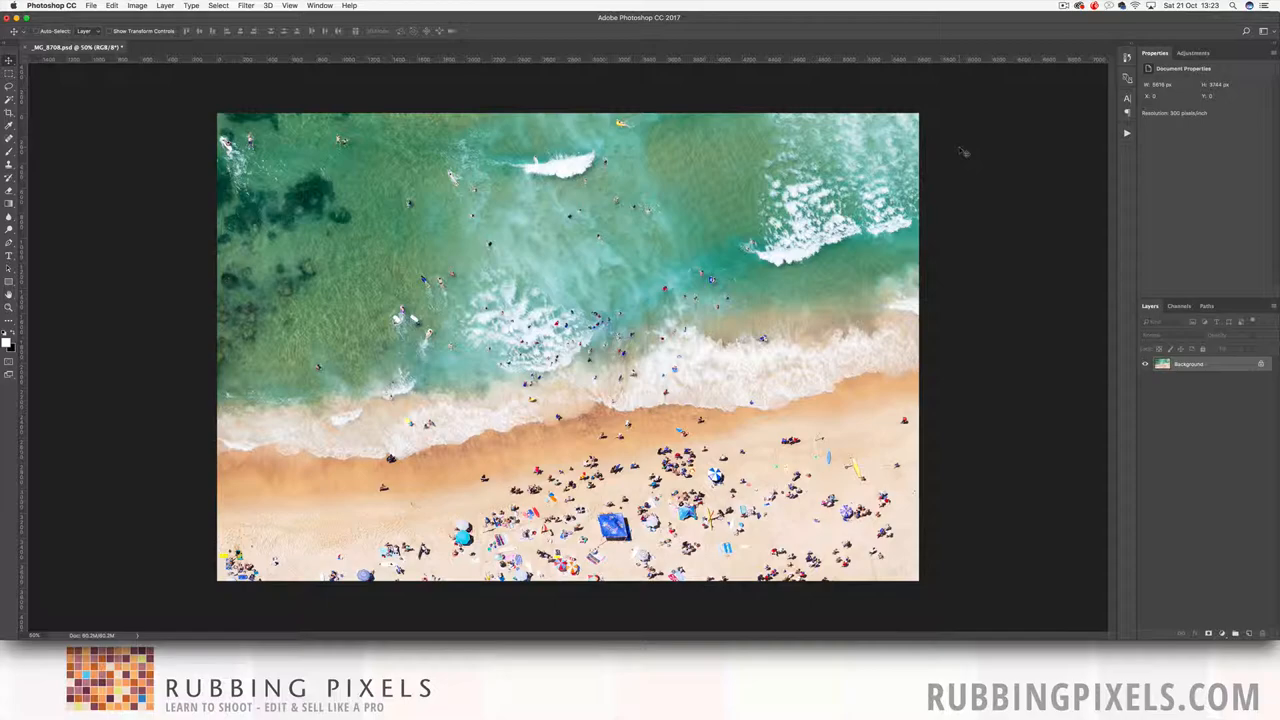
pyautogui.moveTo(970, 148)
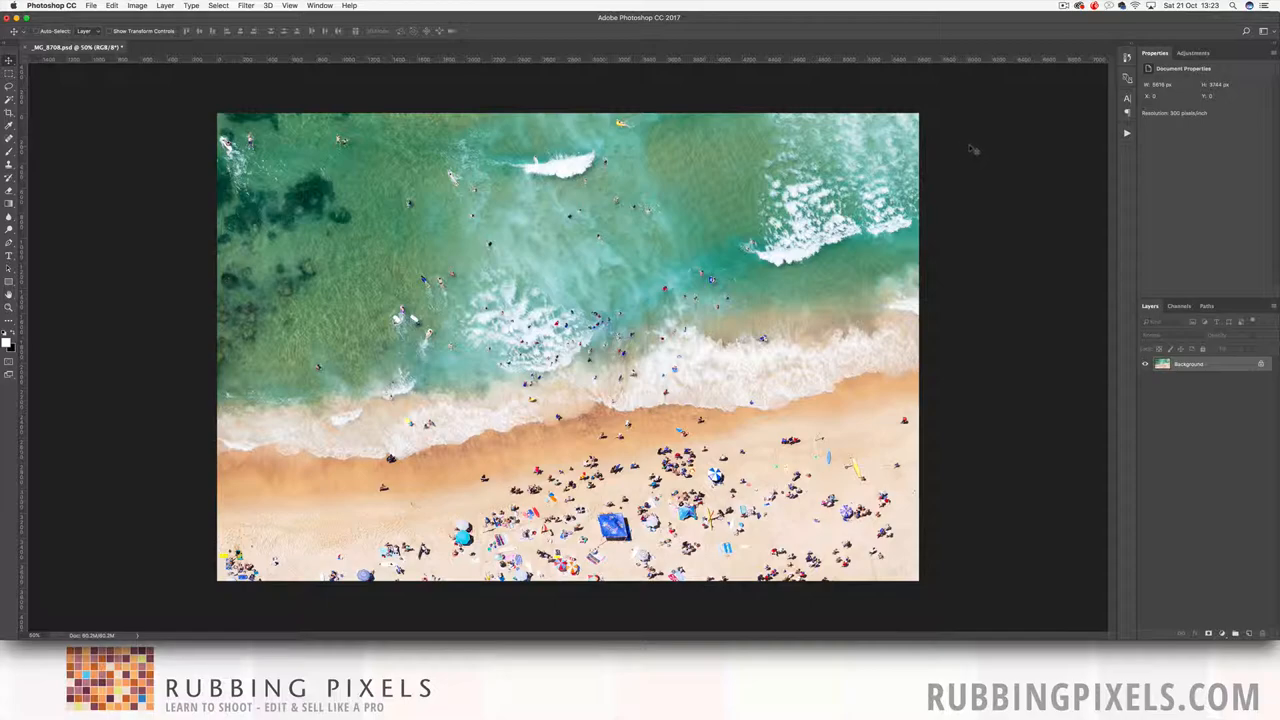
pyautogui.moveTo(986, 170)
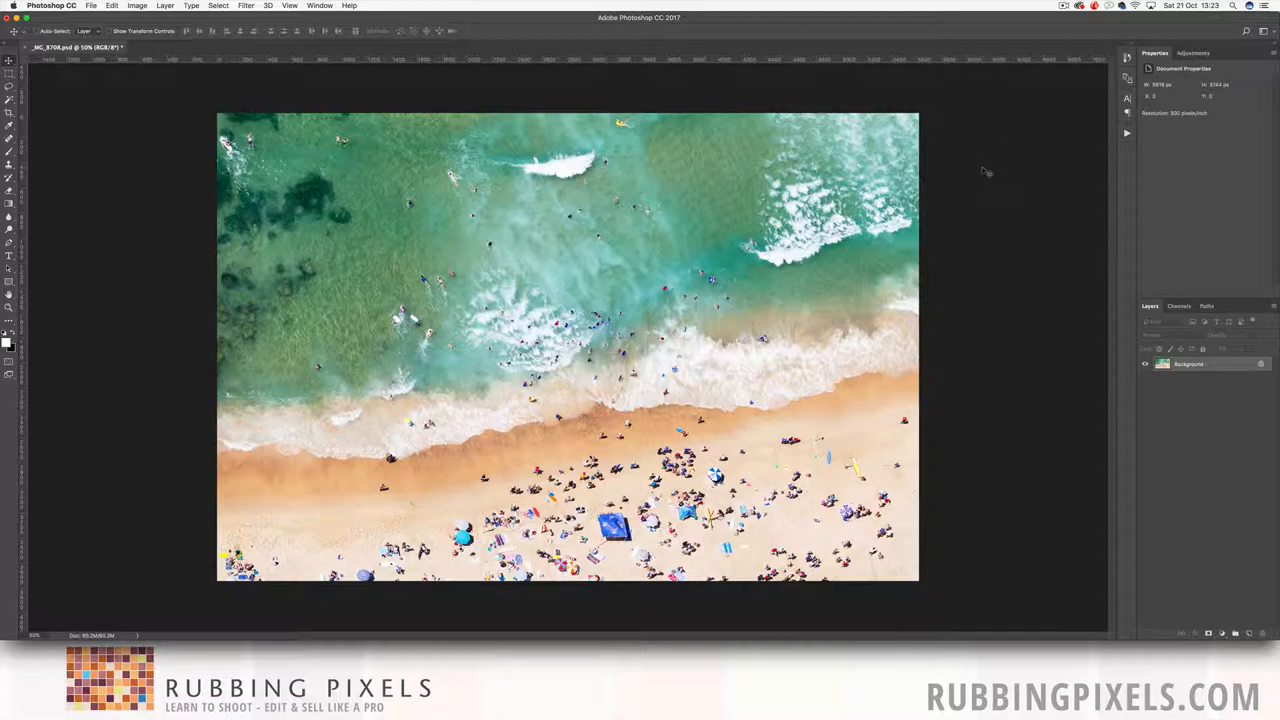
pyautogui.moveTo(984, 230)
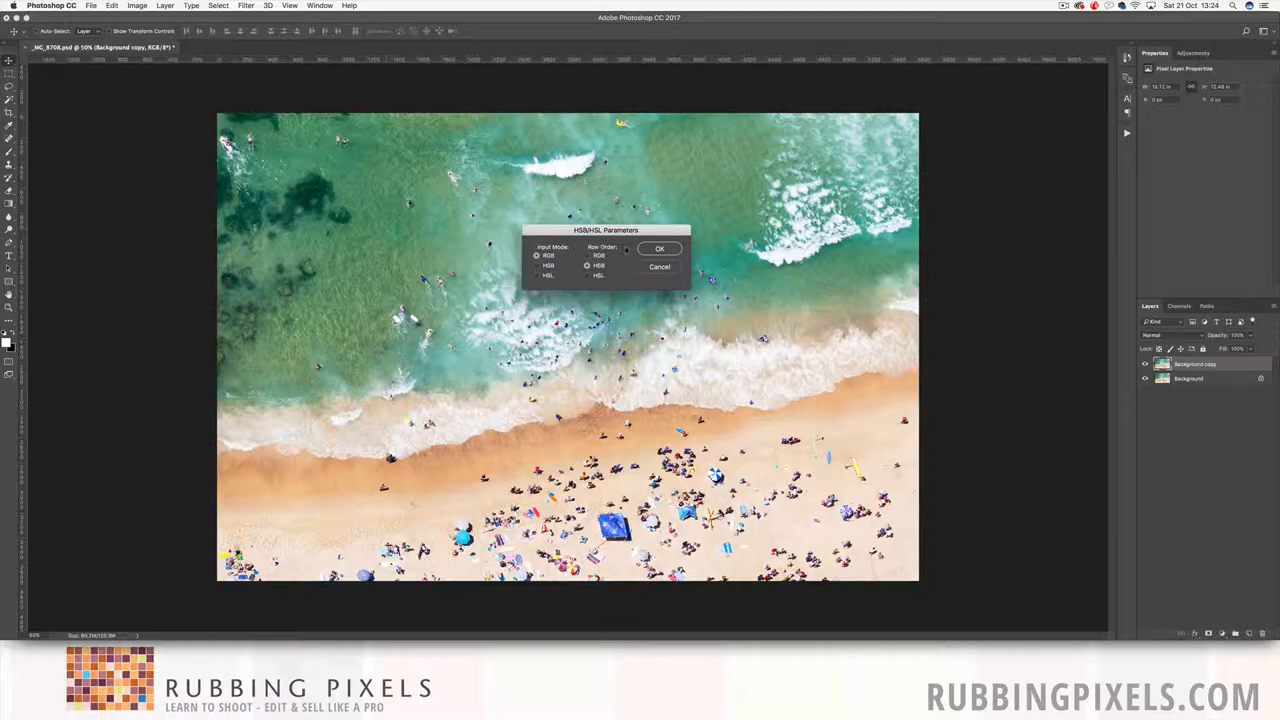
# Apply the HSB/HSL filter with HSB row order to the duplicated background layer
pyautogui.click(660, 248)
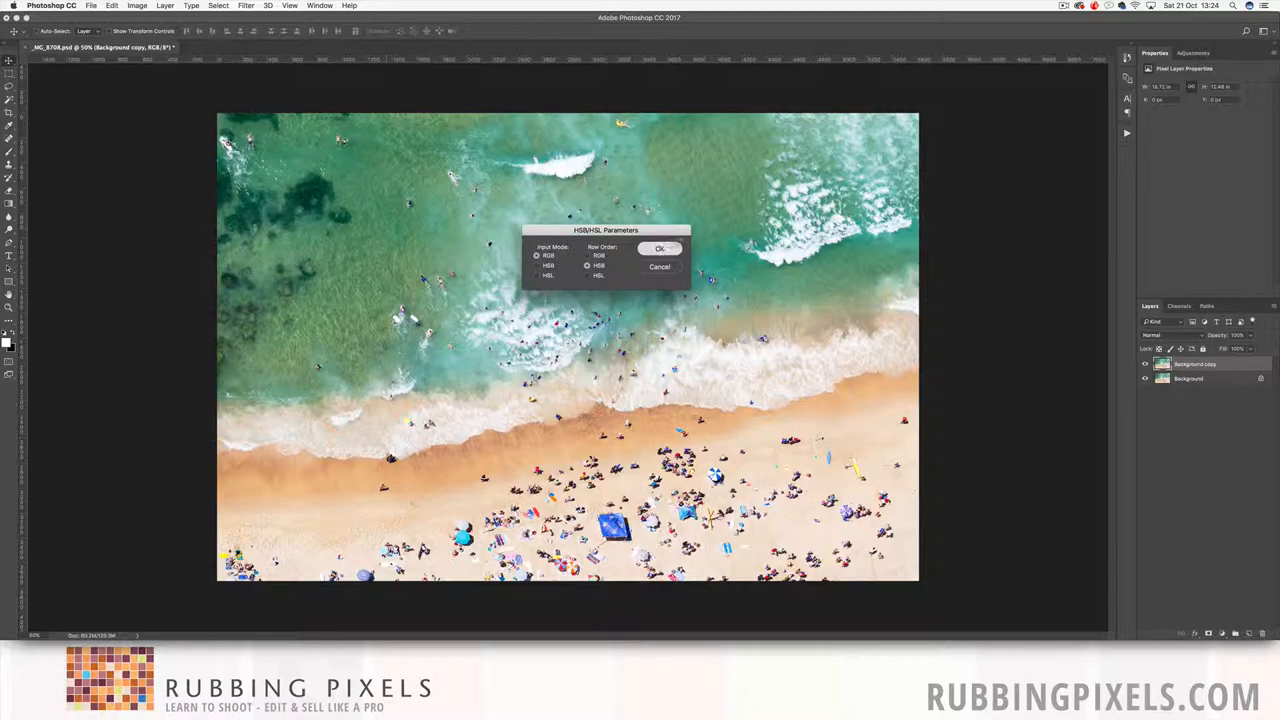
pyautogui.click(660, 248)
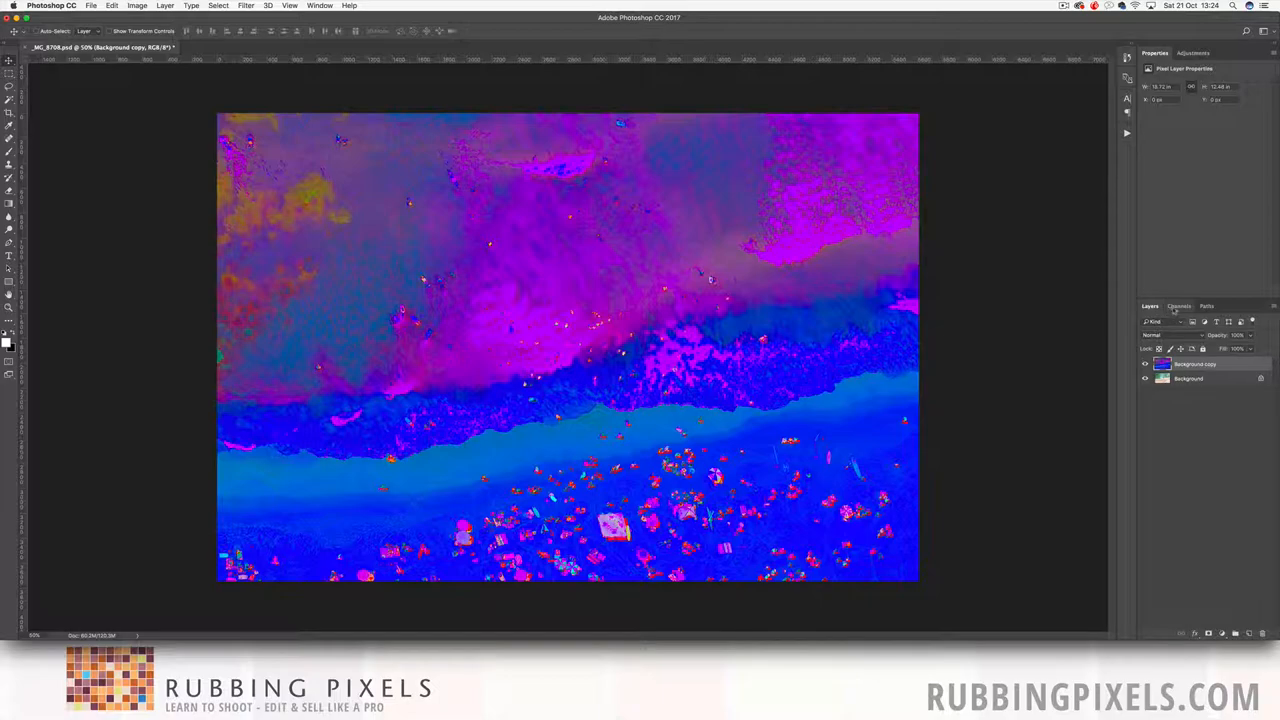
# Copy the Green channel holding saturation values and rename the copy Saturation
pyautogui.click(1180, 306)
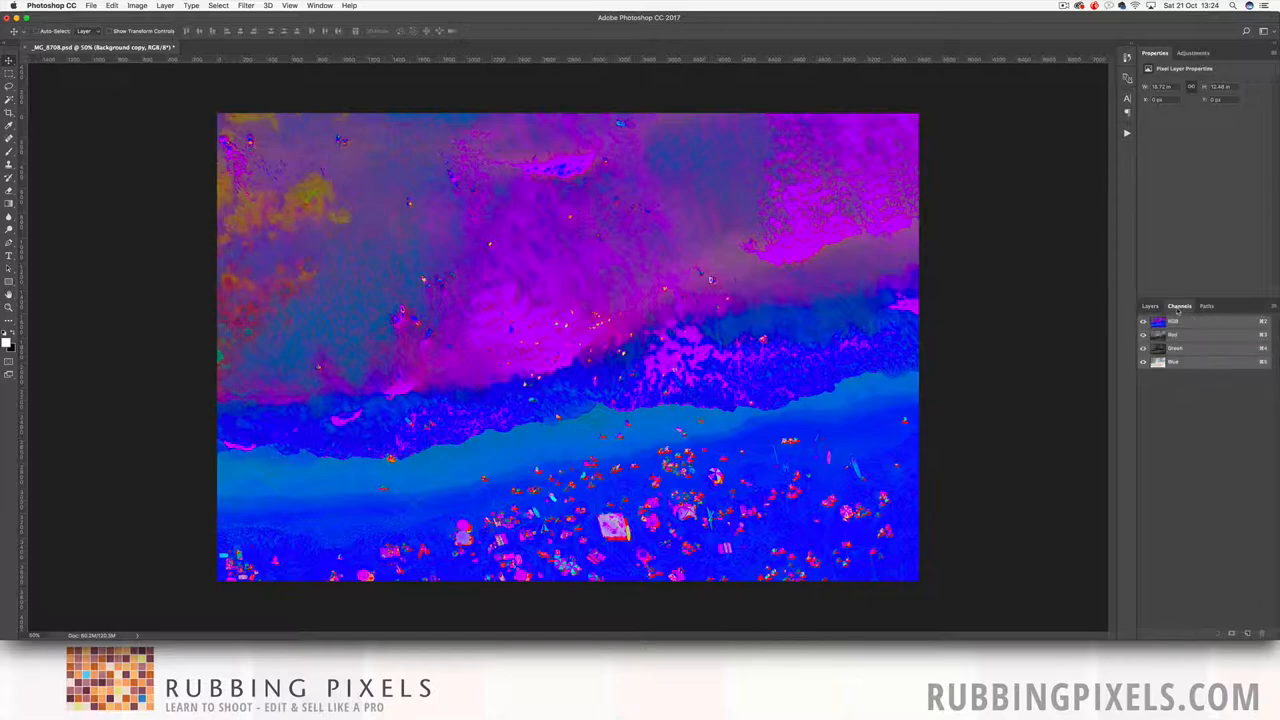
pyautogui.click(1176, 348)
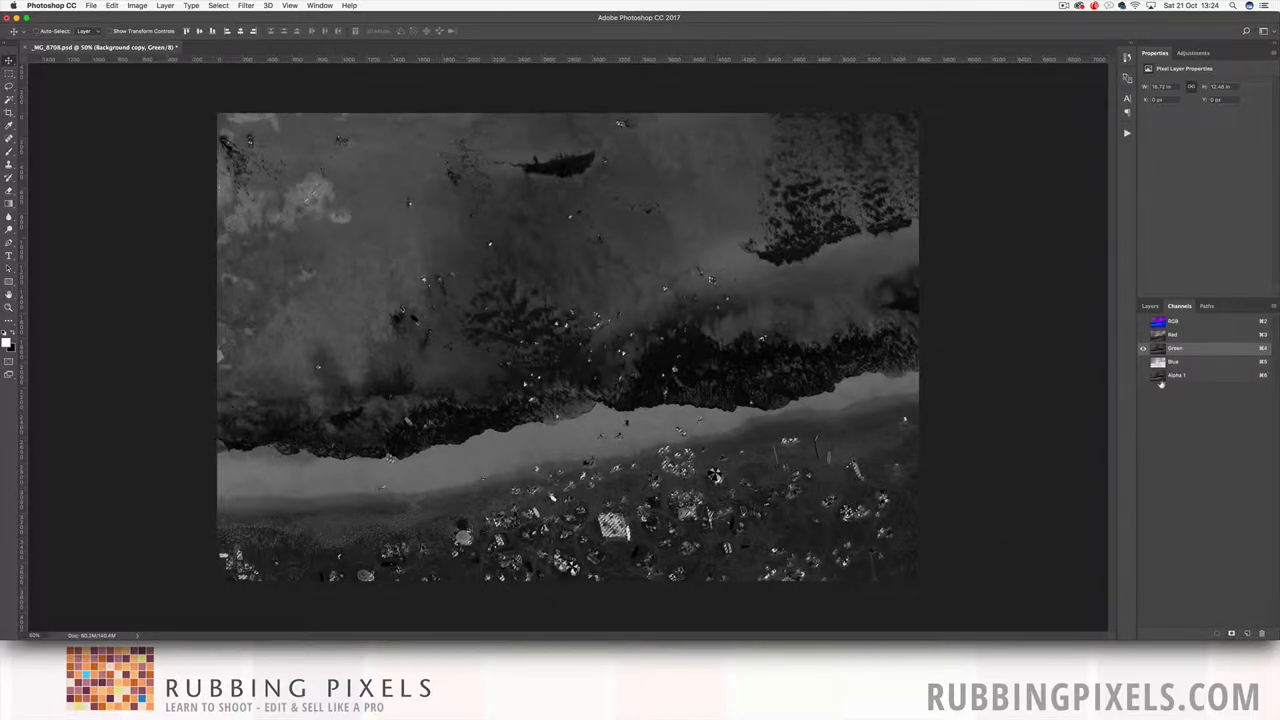
pyautogui.click(1180, 376)
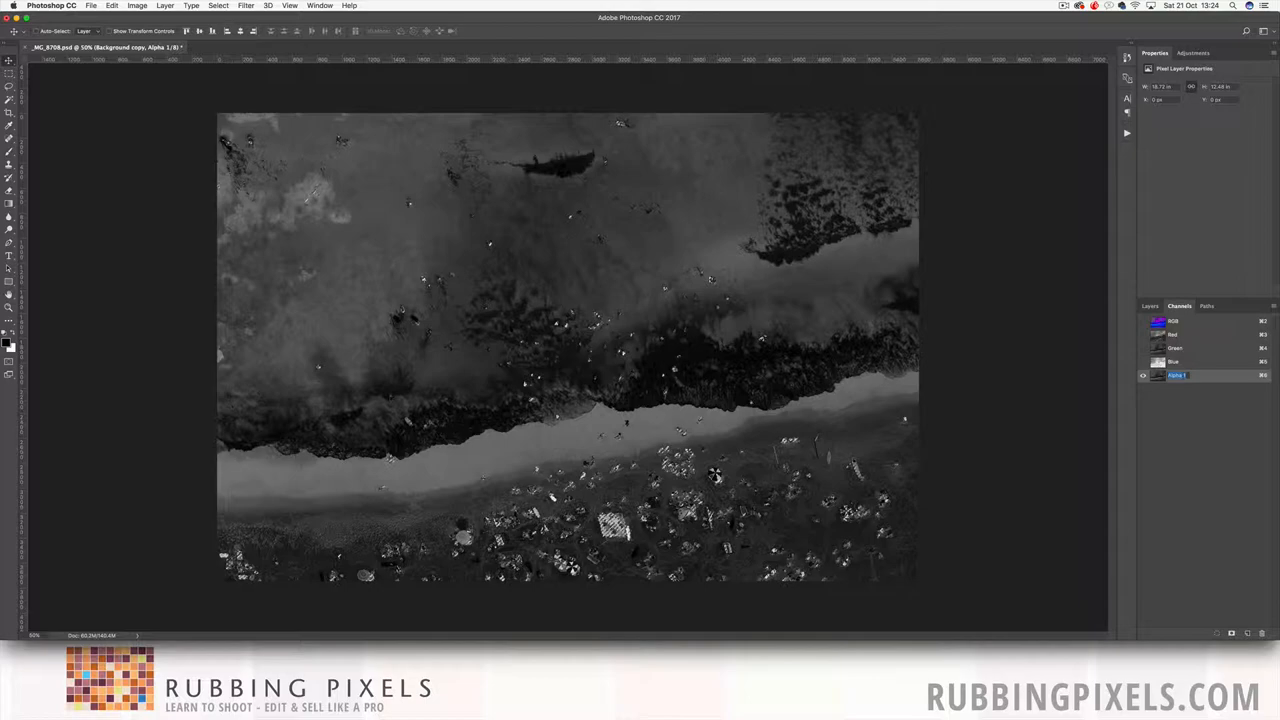
pyautogui.click(1200, 376)
pyautogui.write('saturation')
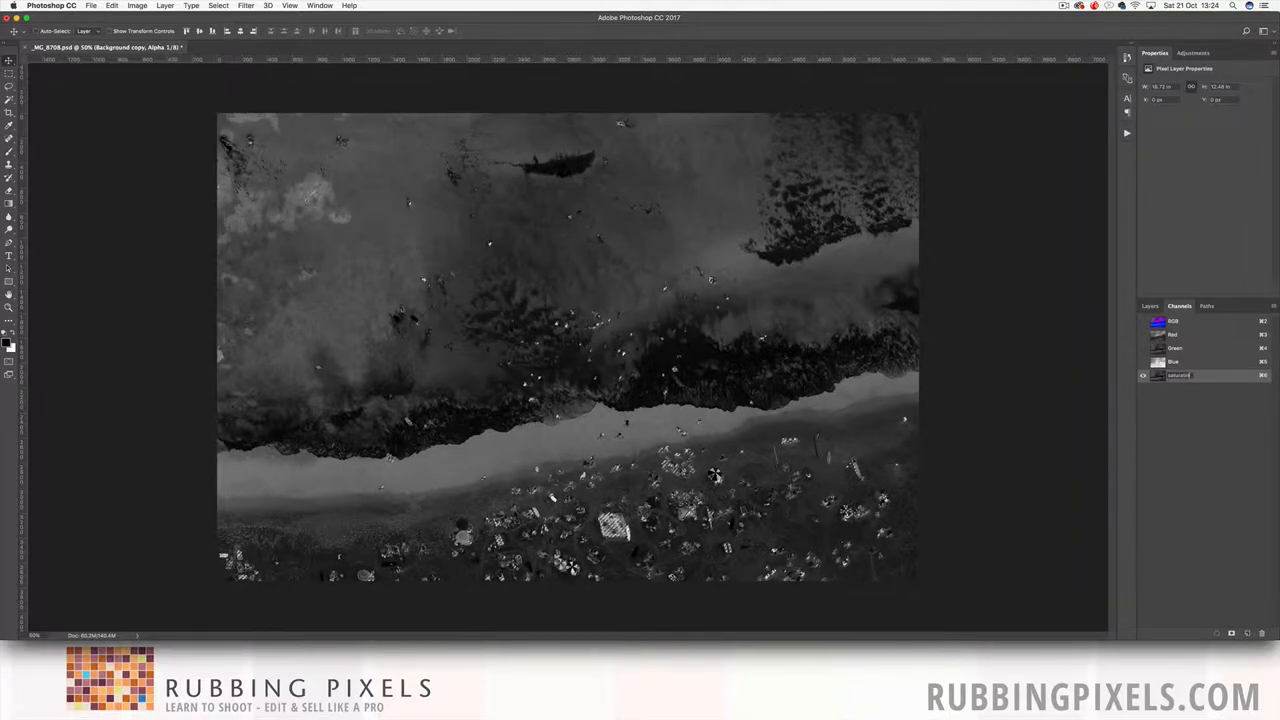
pyautogui.click(1180, 374)
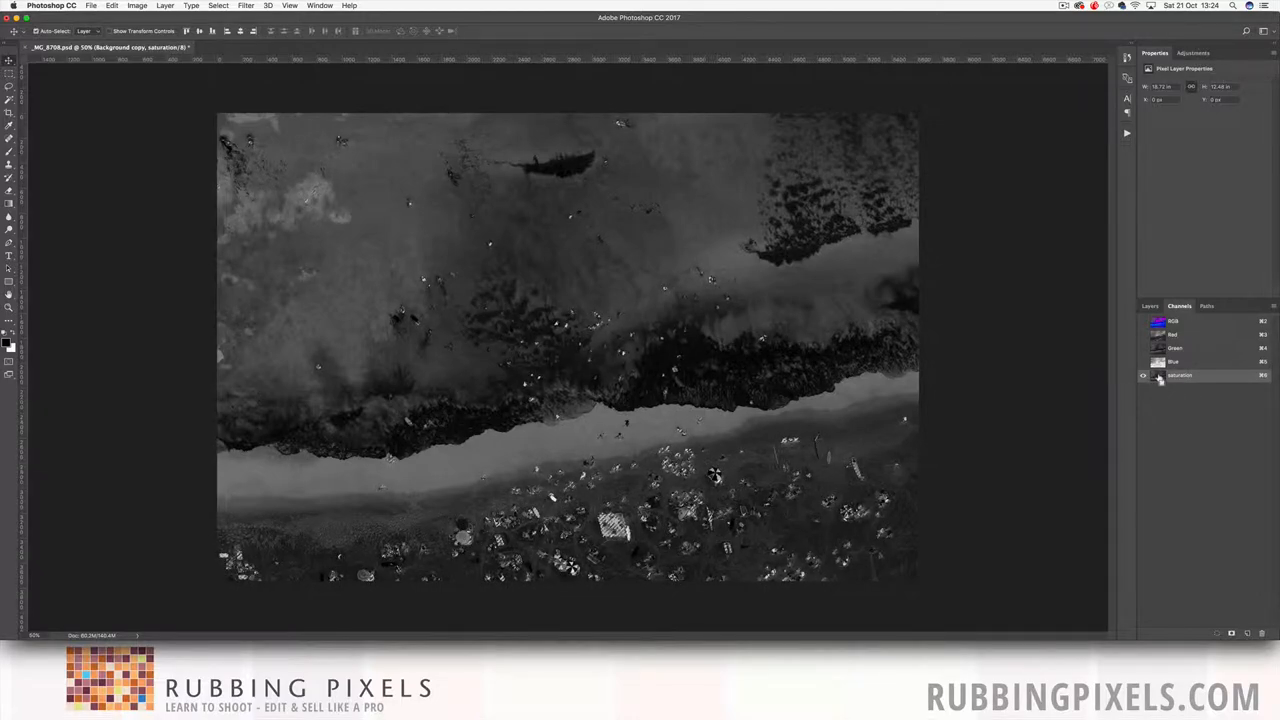
# Display the Saturation channel on its own in grayscale
pyautogui.click(1144, 376)
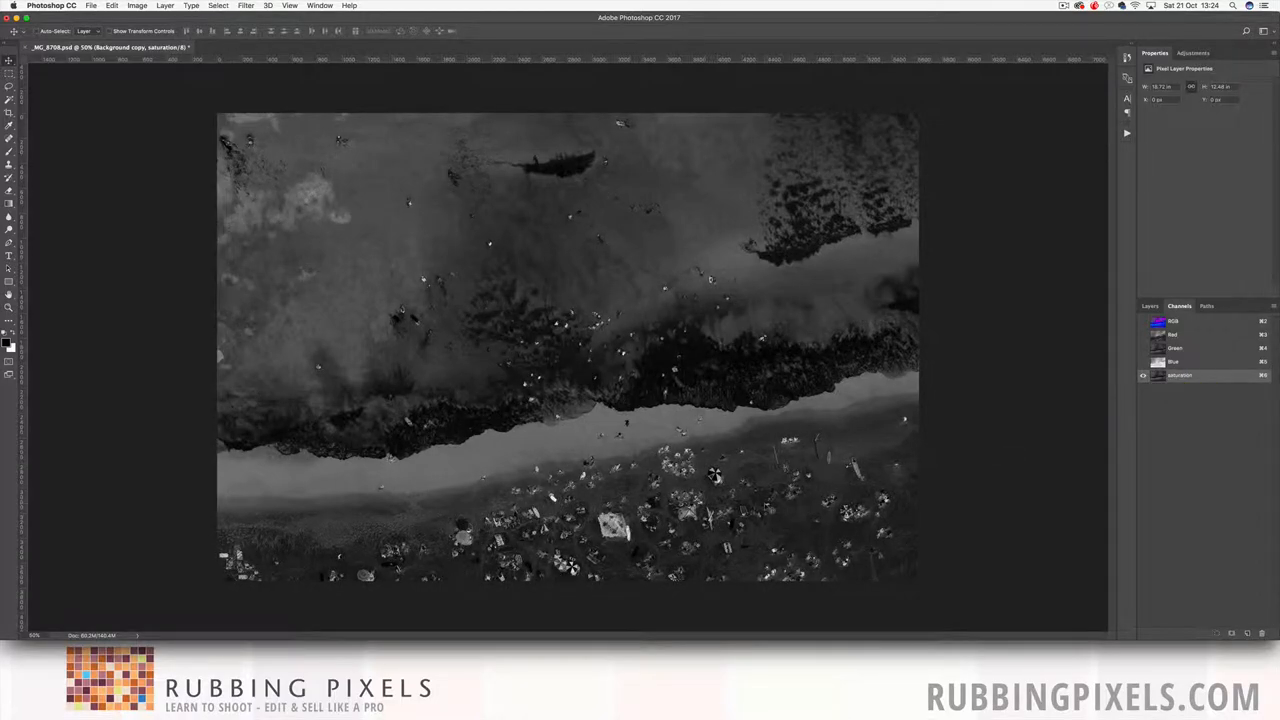
pyautogui.click(1144, 376)
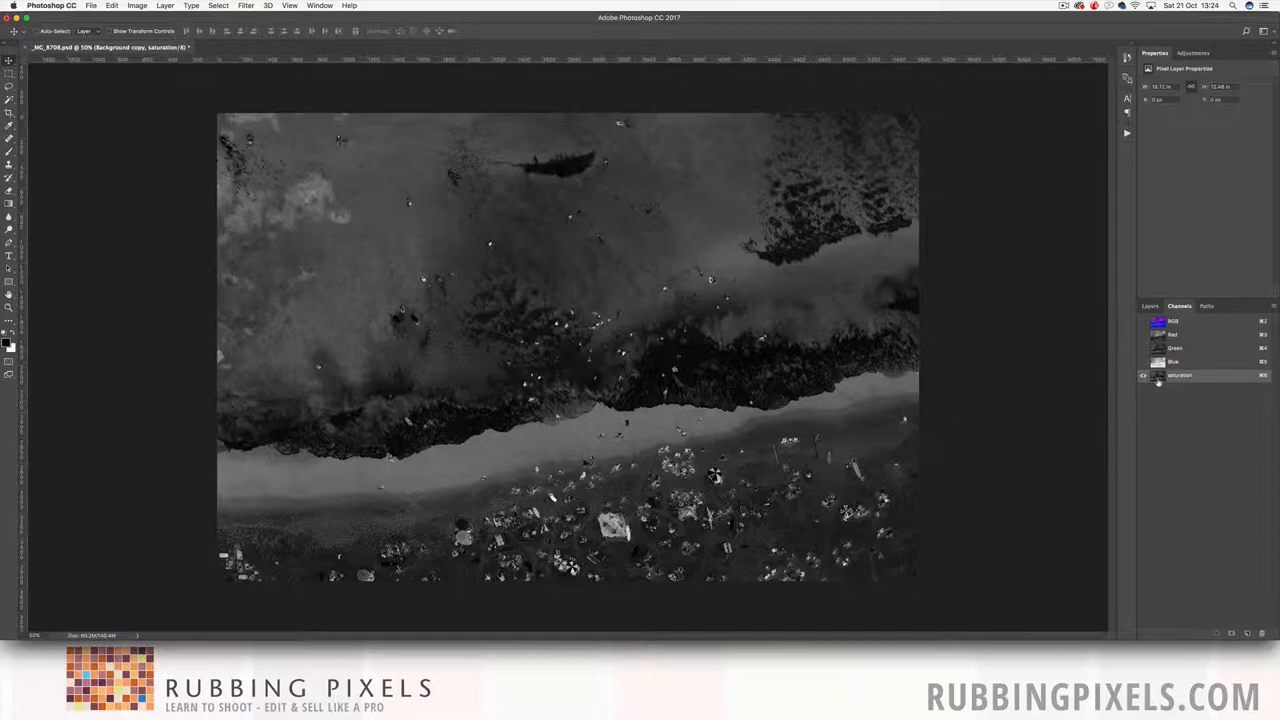
pyautogui.click(1190, 348)
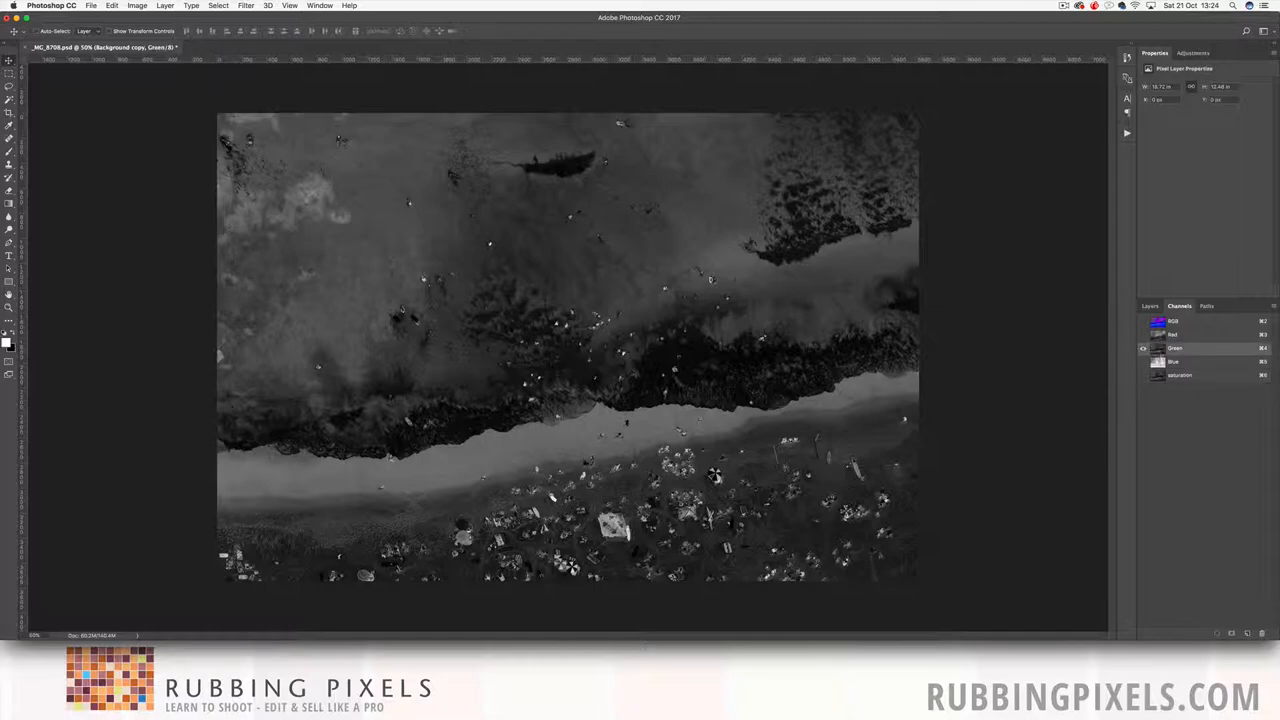
# Duplicate the Saturation channel, invert the copy and rename it vibrancy
pyautogui.click(1180, 376)
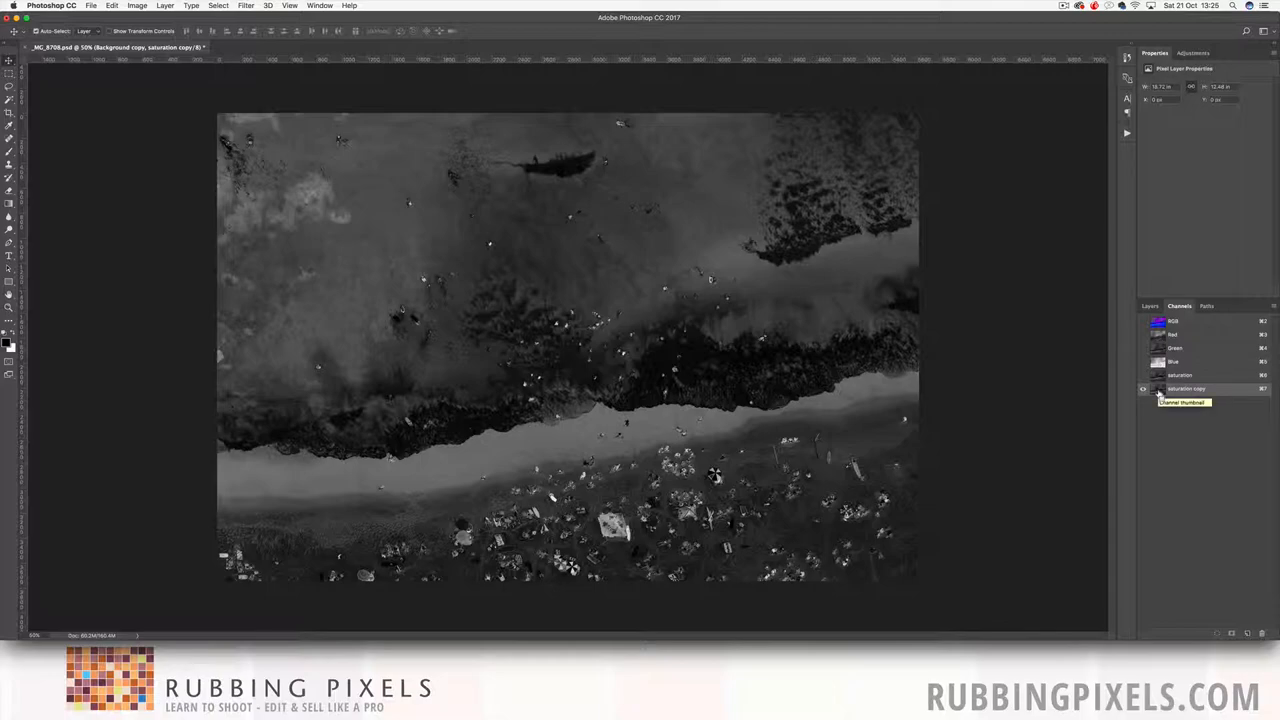
pyautogui.click(1186, 388)
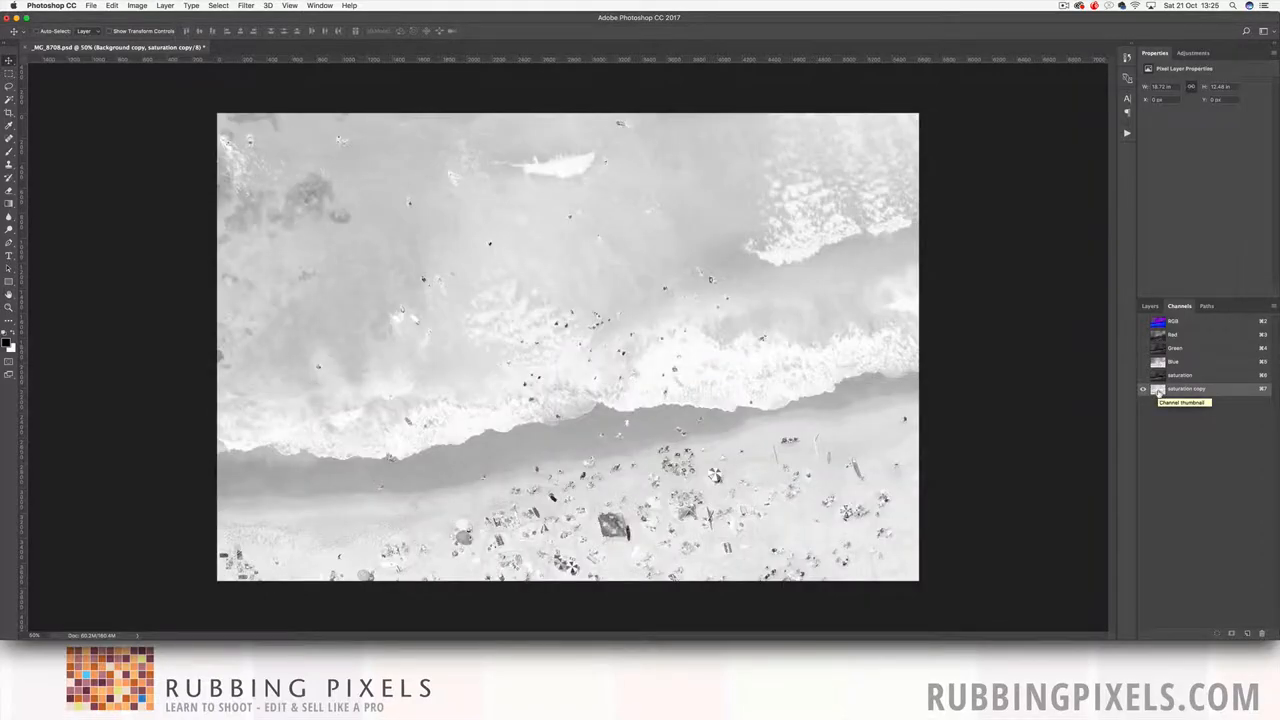
pyautogui.doubleClick(1186, 388)
pyautogui.write('vibrancy')
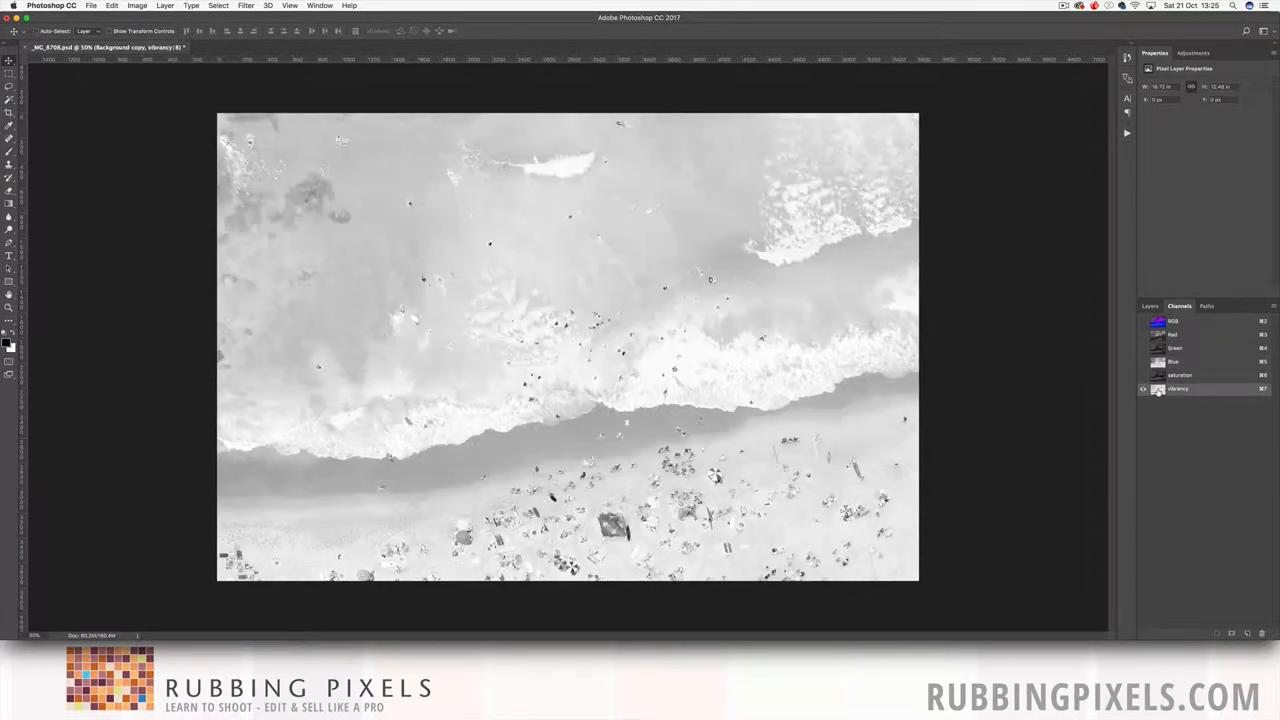
pyautogui.click(1178, 360)
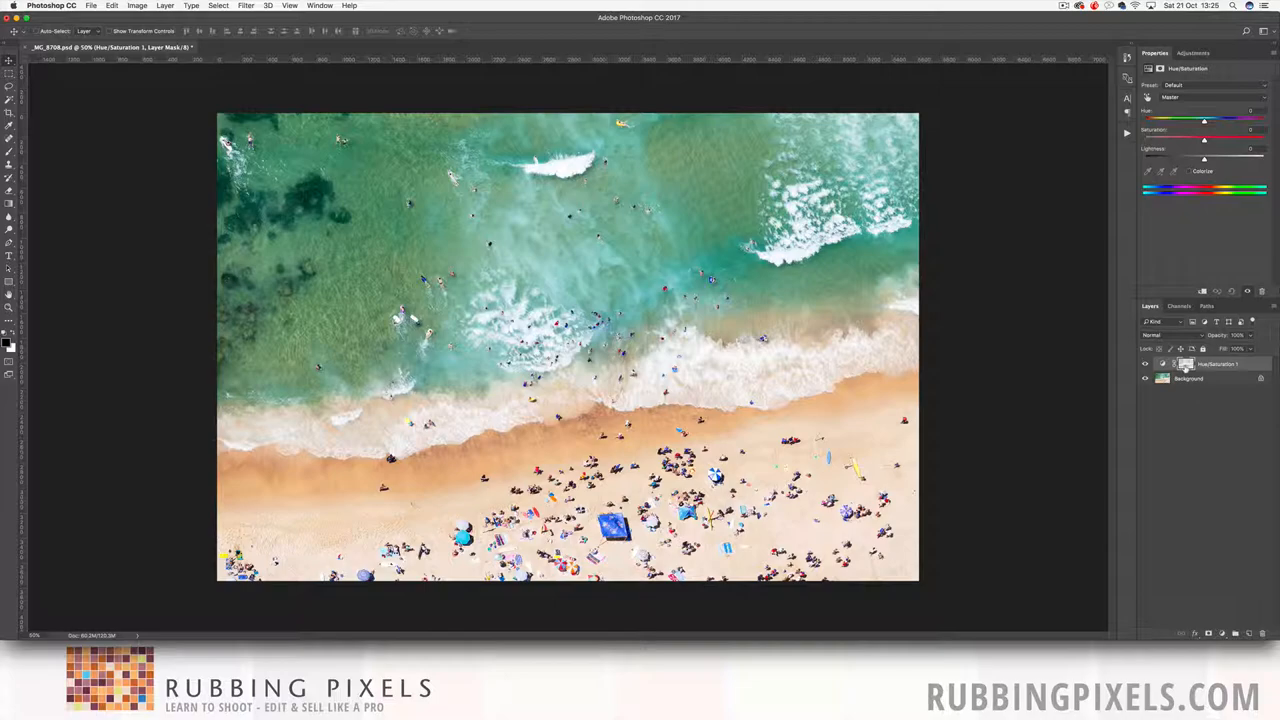
# Preview the Hue/Saturation mask alone, then raise Master saturation in the masked areas
pyautogui.click(1186, 364)
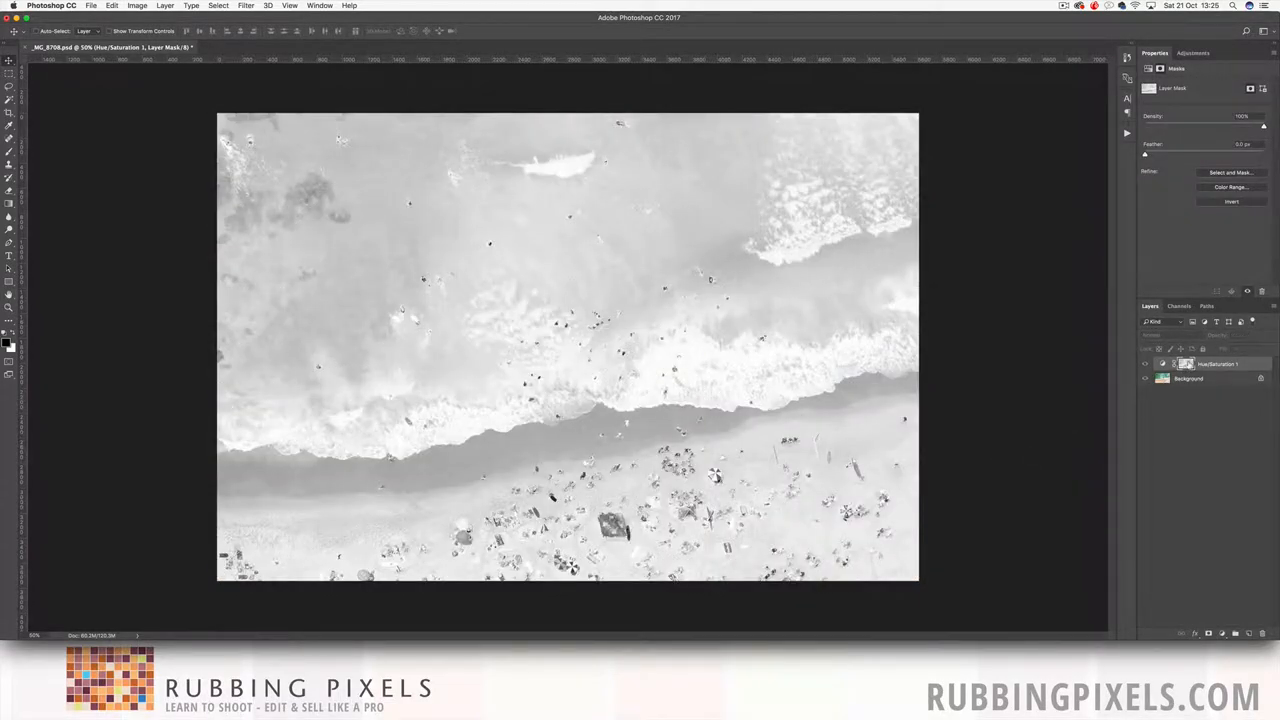
pyautogui.click(1162, 364)
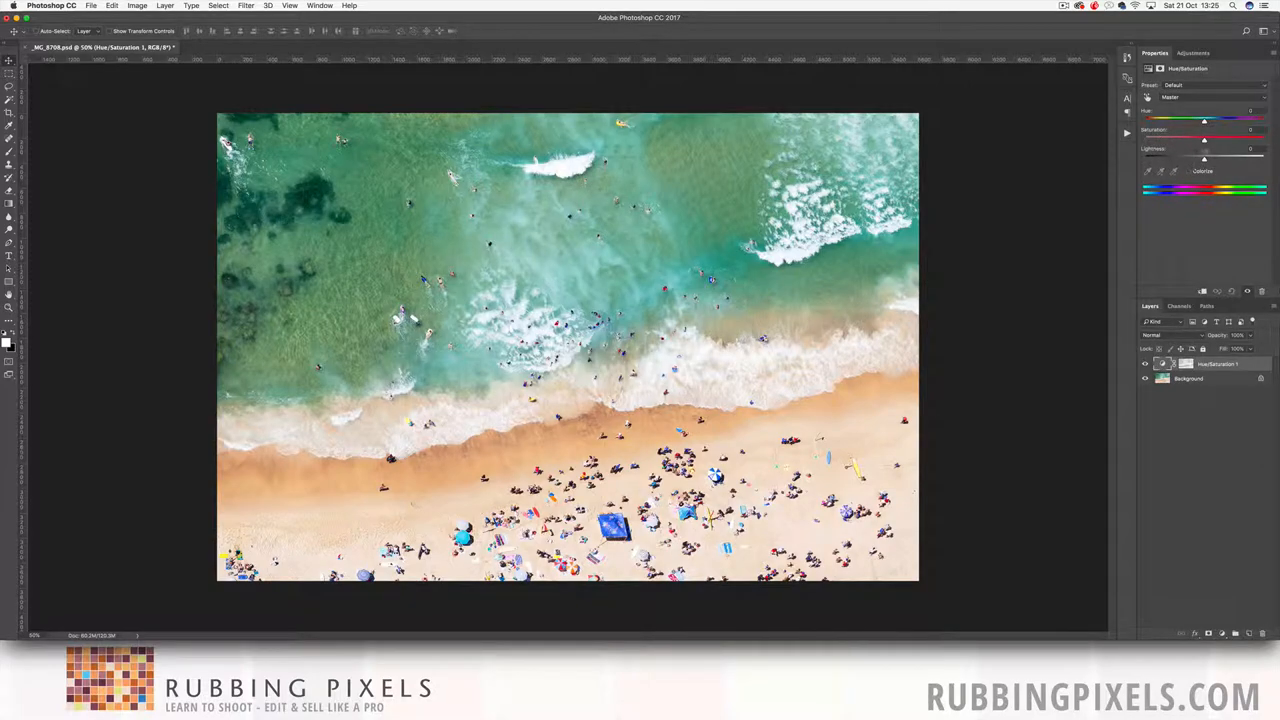
pyautogui.moveTo(1204, 132); pyautogui.dragTo(1220, 132)
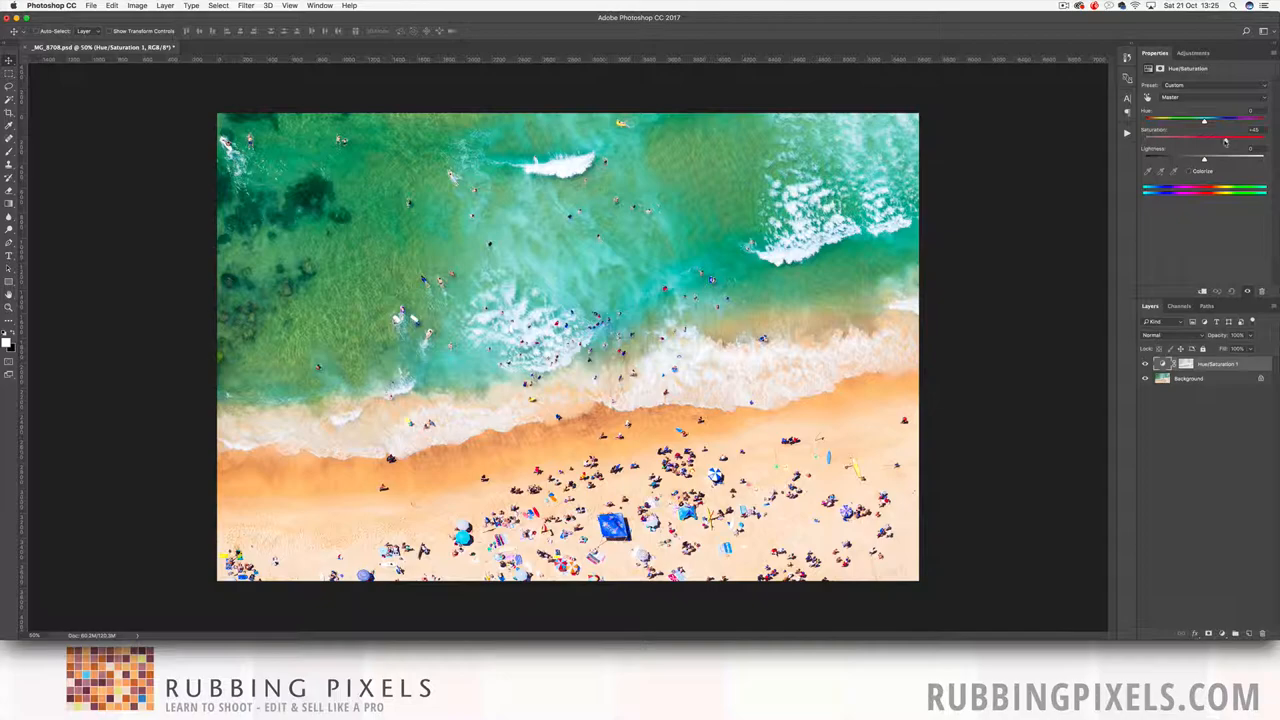
# Boost saturation for individual colour ranges chosen from the dropdown
pyautogui.click(1170, 96)
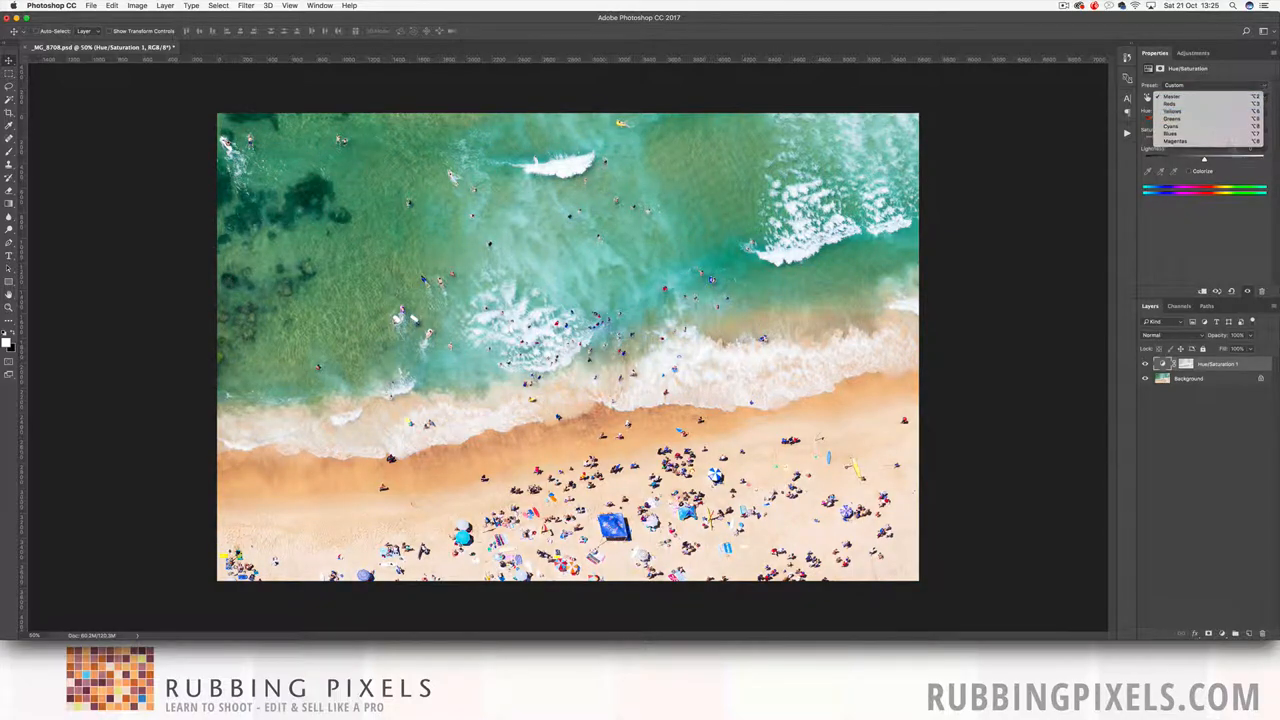
pyautogui.click(1176, 96)
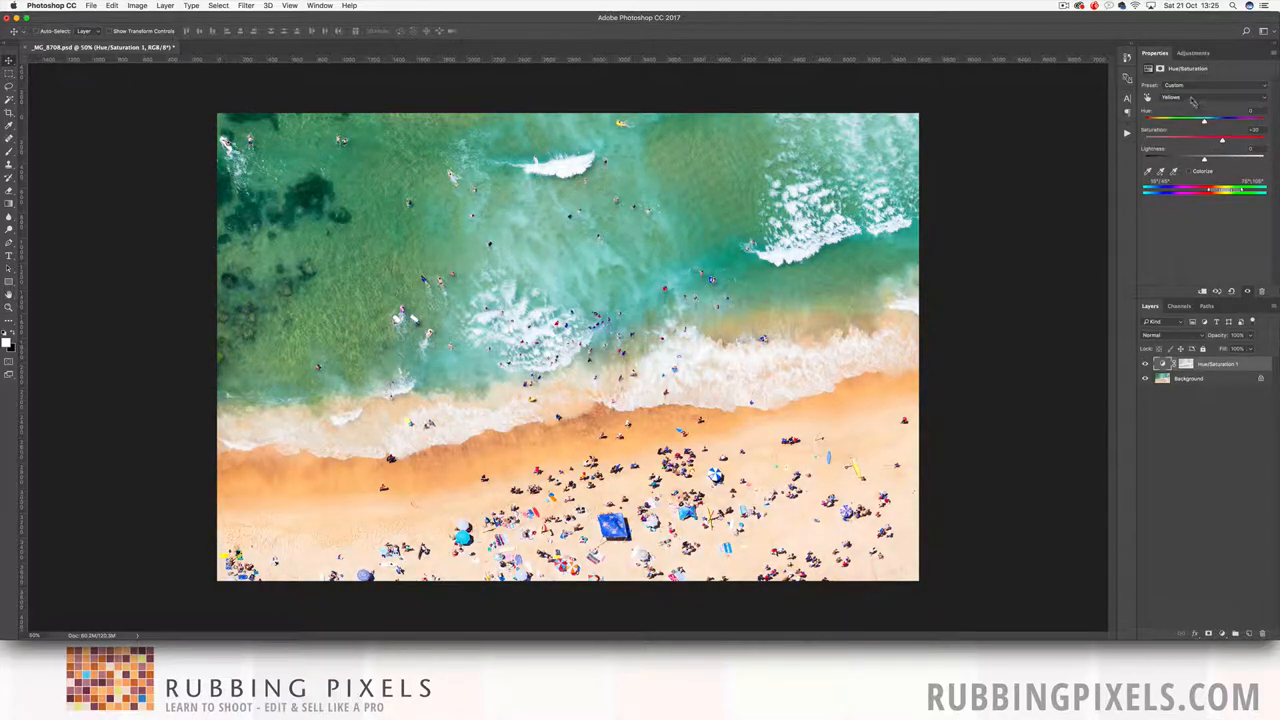
pyautogui.click(1170, 96)
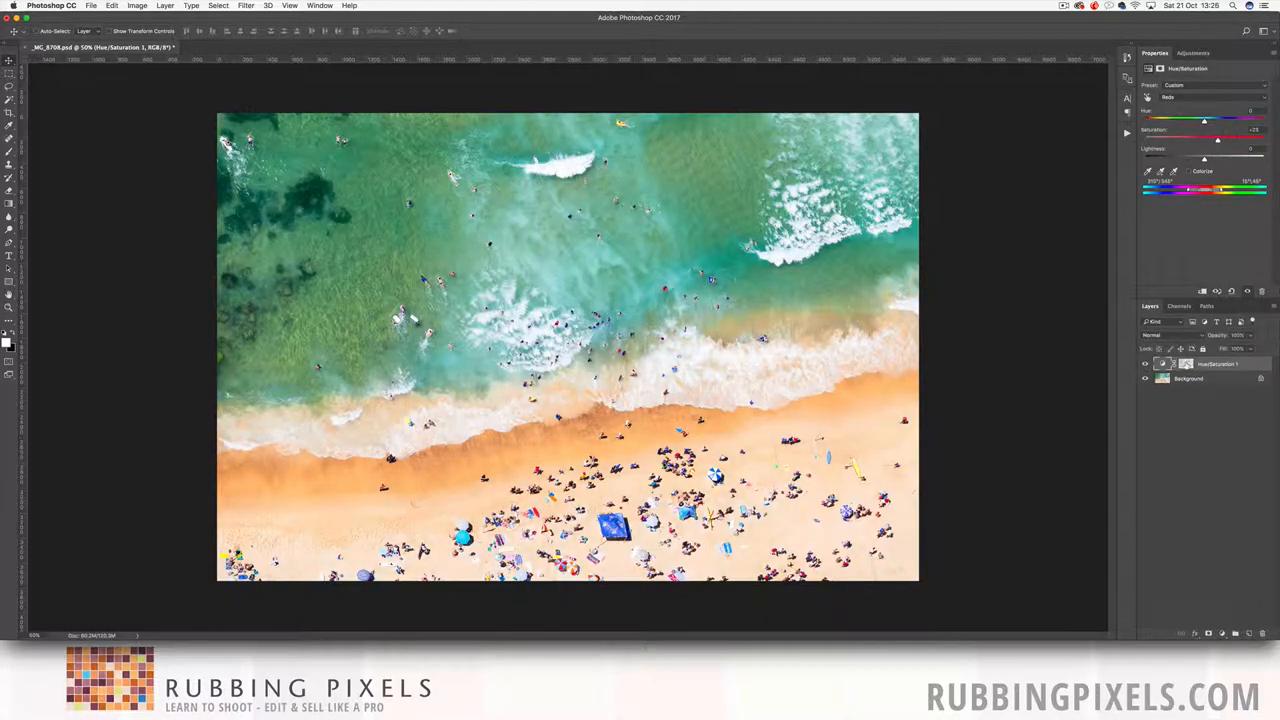
pyautogui.click(1186, 364)
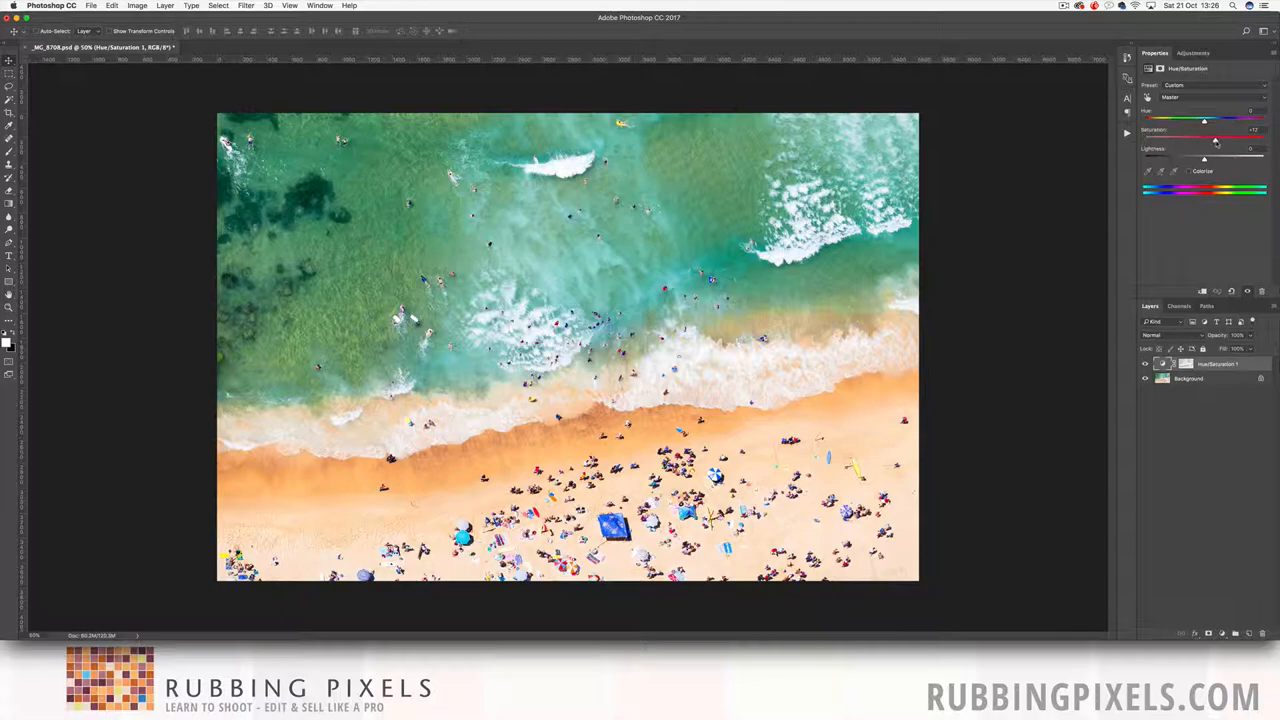
pyautogui.moveTo(1204, 130); pyautogui.dragTo(1216, 130)
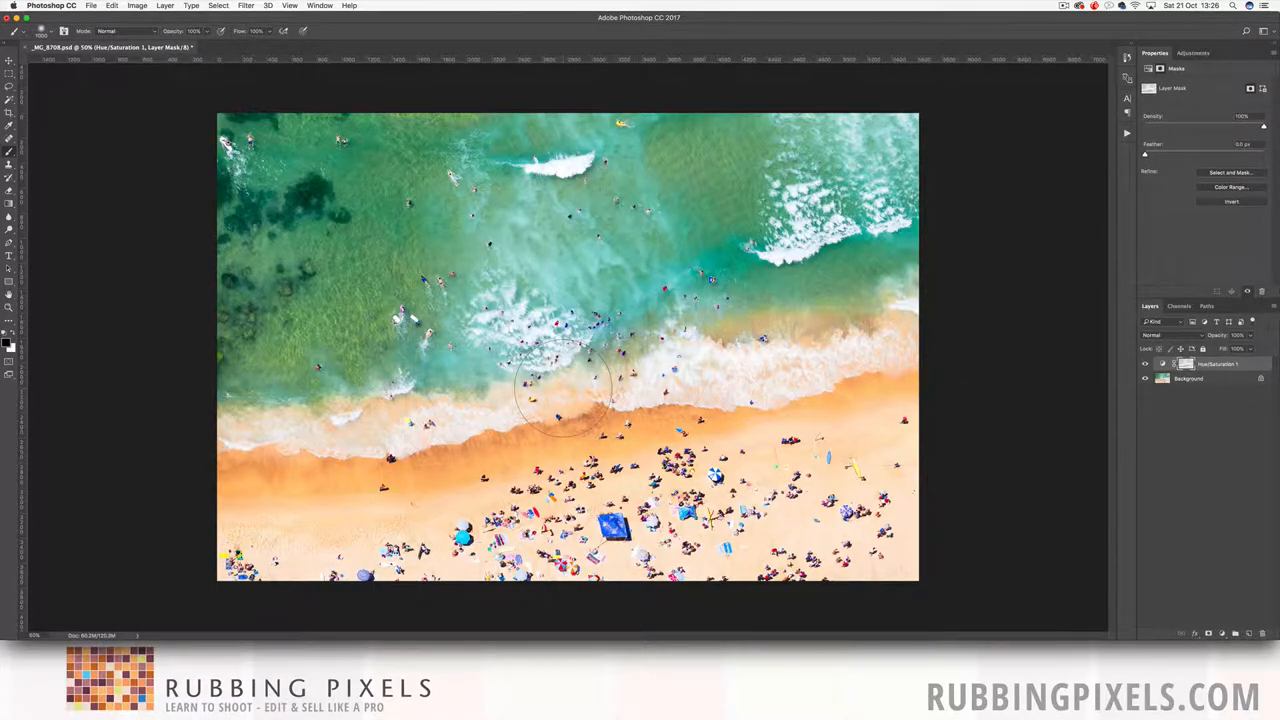
pyautogui.moveTo(536, 384)
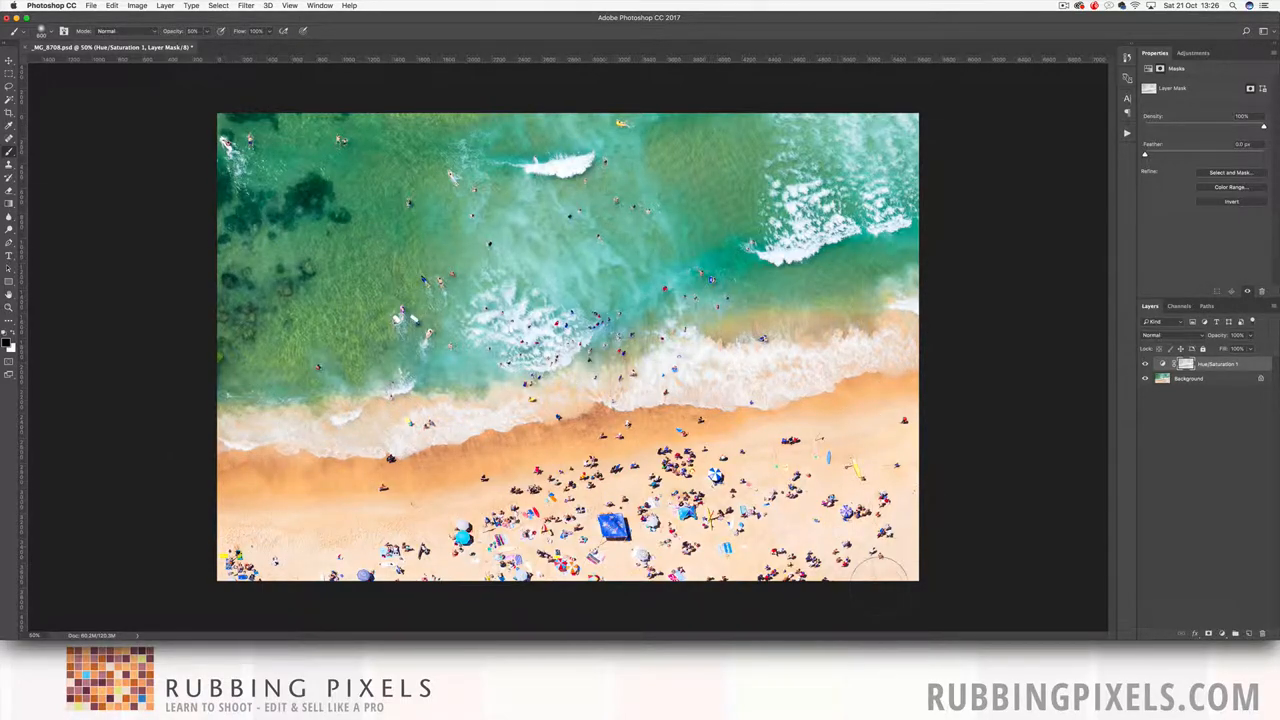
# Select the Hue/Saturation mask and paint black over the sand to soften its orange
pyautogui.click(1144, 364)
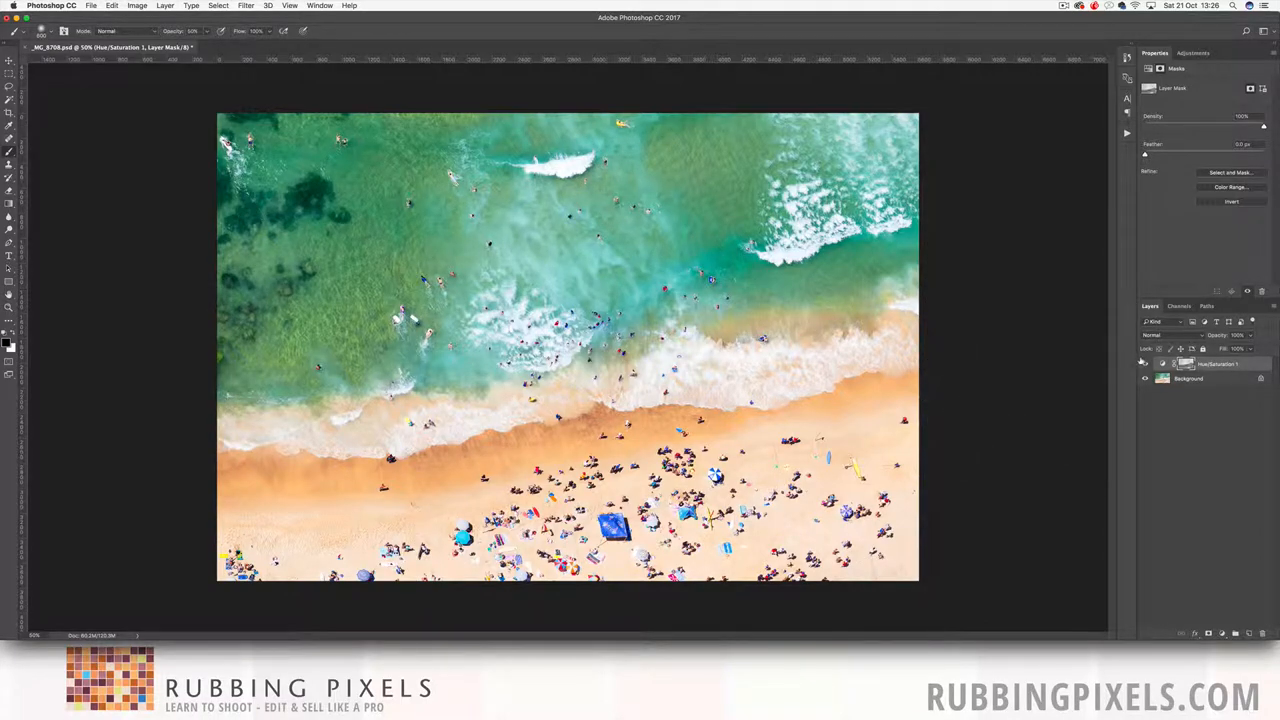
pyautogui.click(1146, 364)
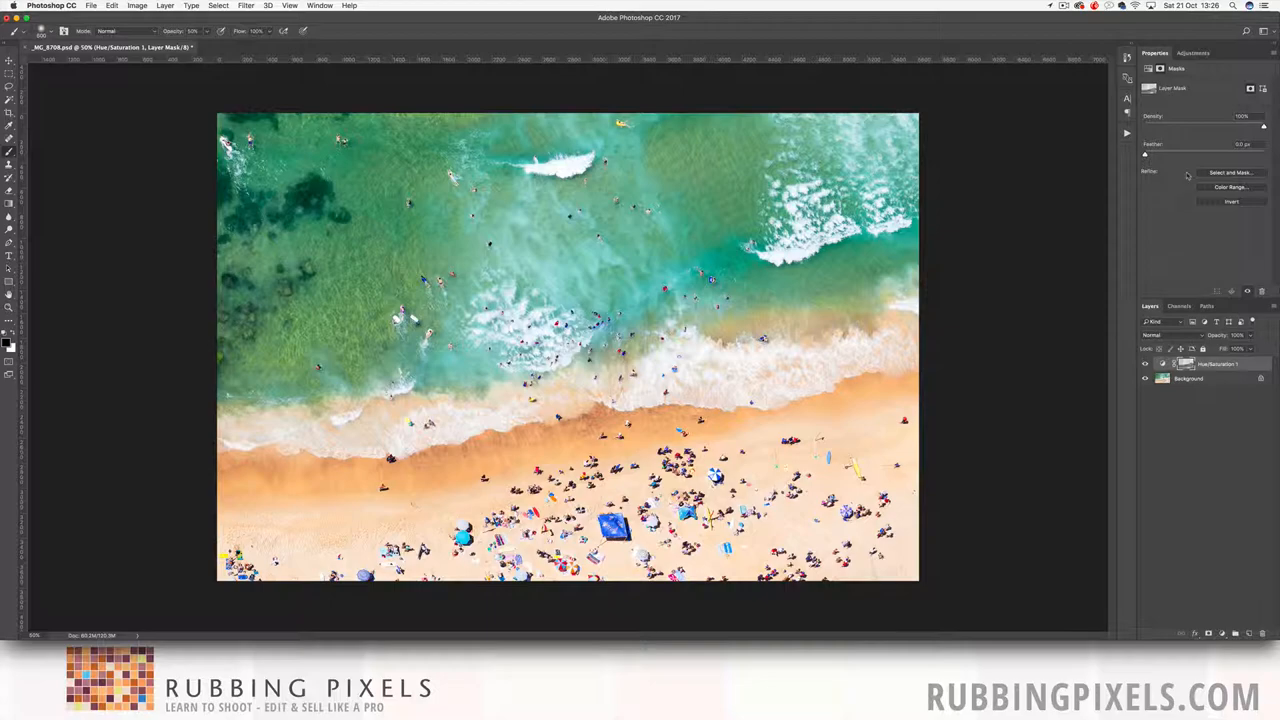
pyautogui.click(1180, 306)
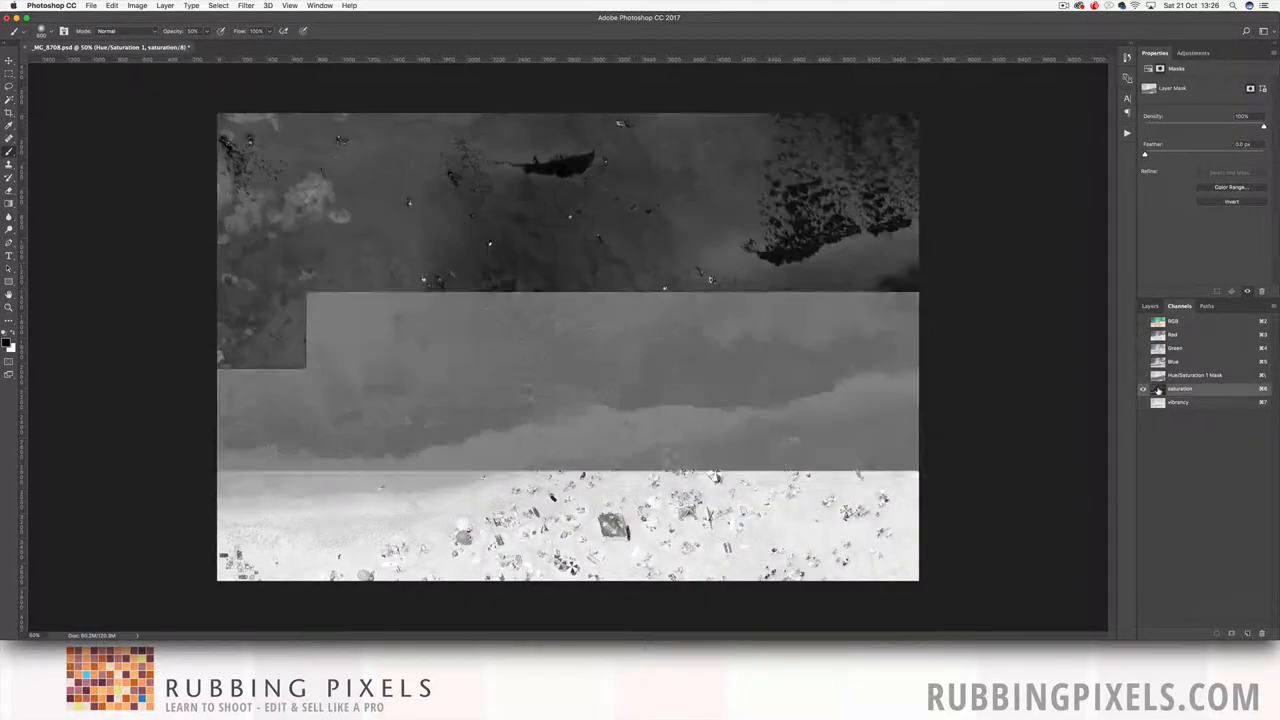
# Review the mask among the channels and return to the RGB full-colour composite
pyautogui.click(1178, 402)
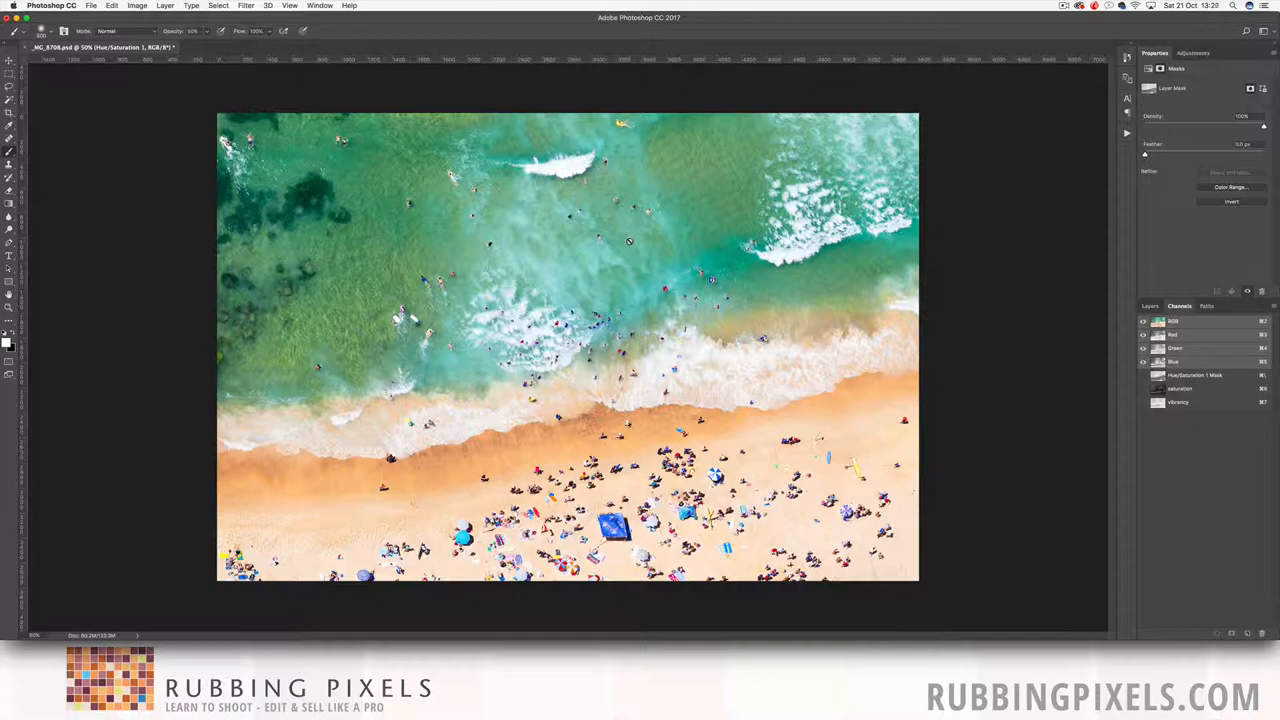
pyautogui.moveTo(974, 204)
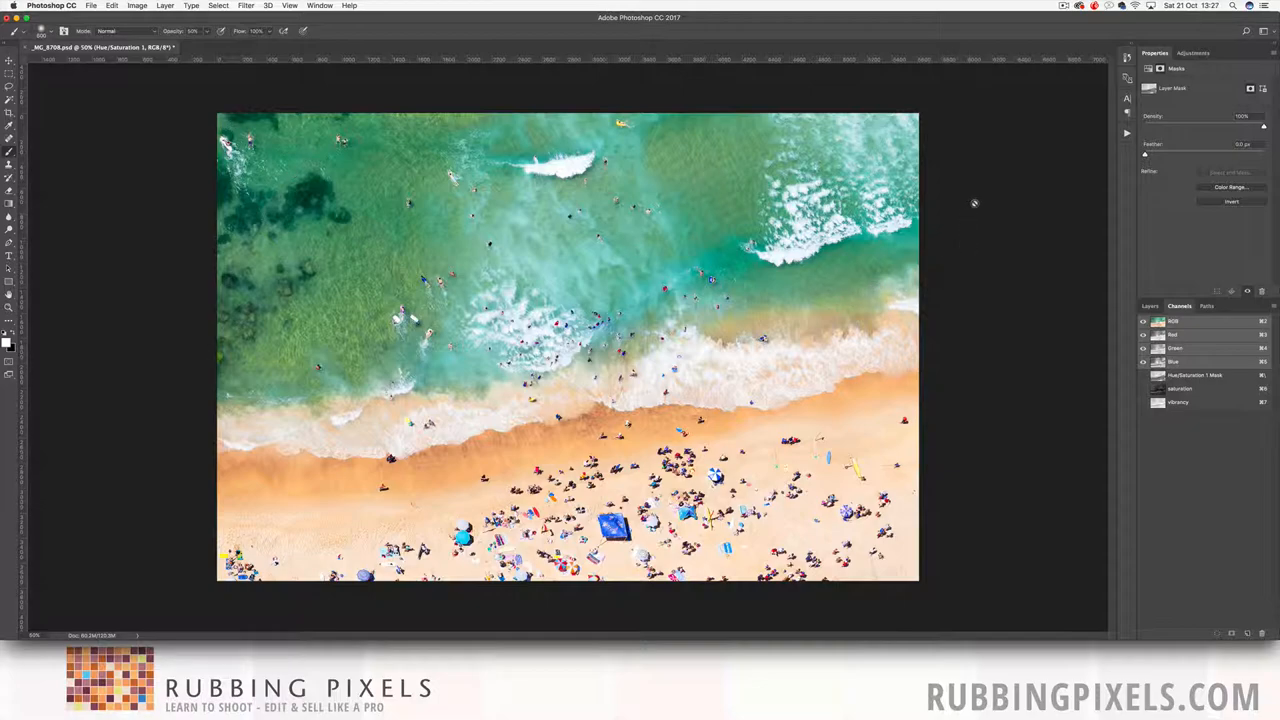
pyautogui.click(1152, 306)
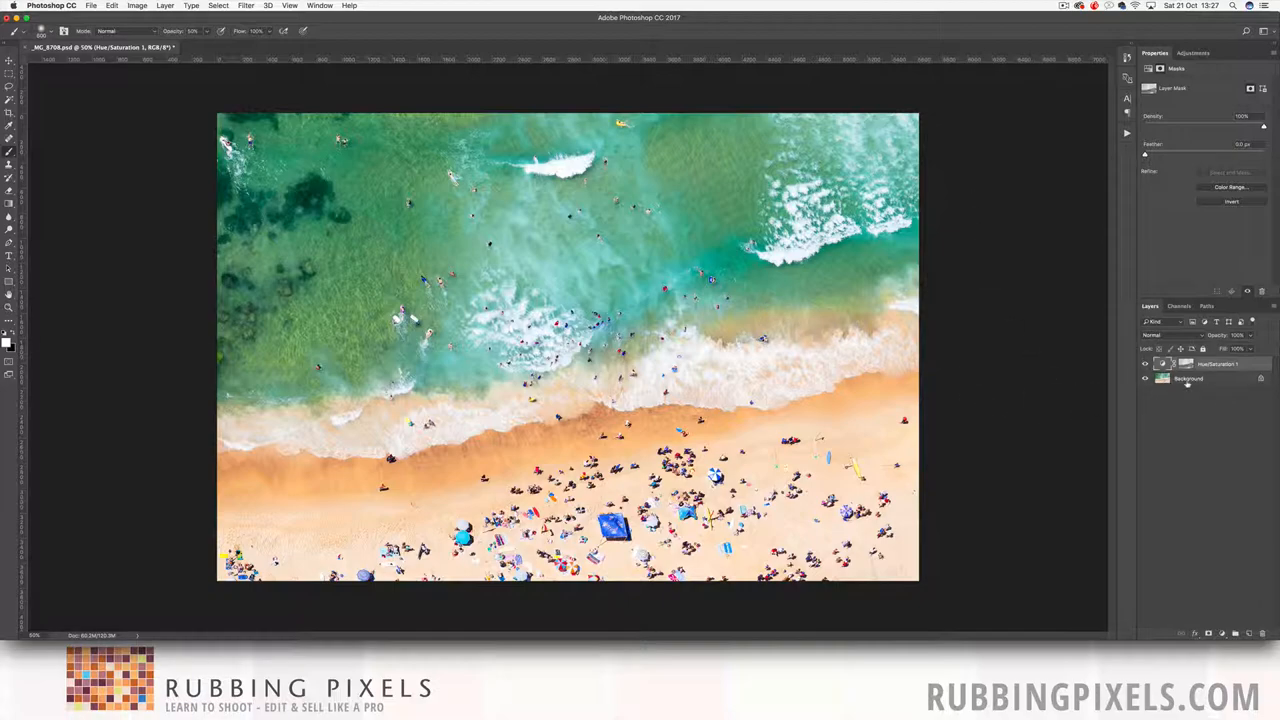
pyautogui.click(1188, 378)
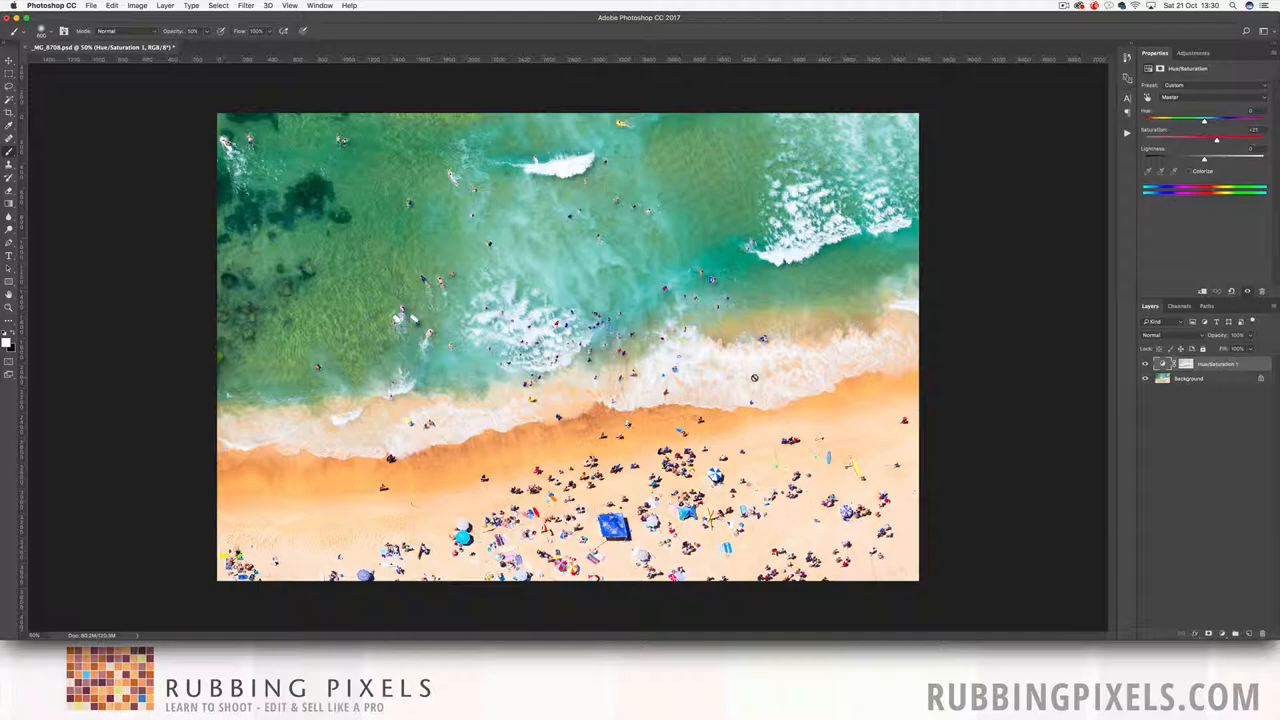
pyautogui.click(8, 56)
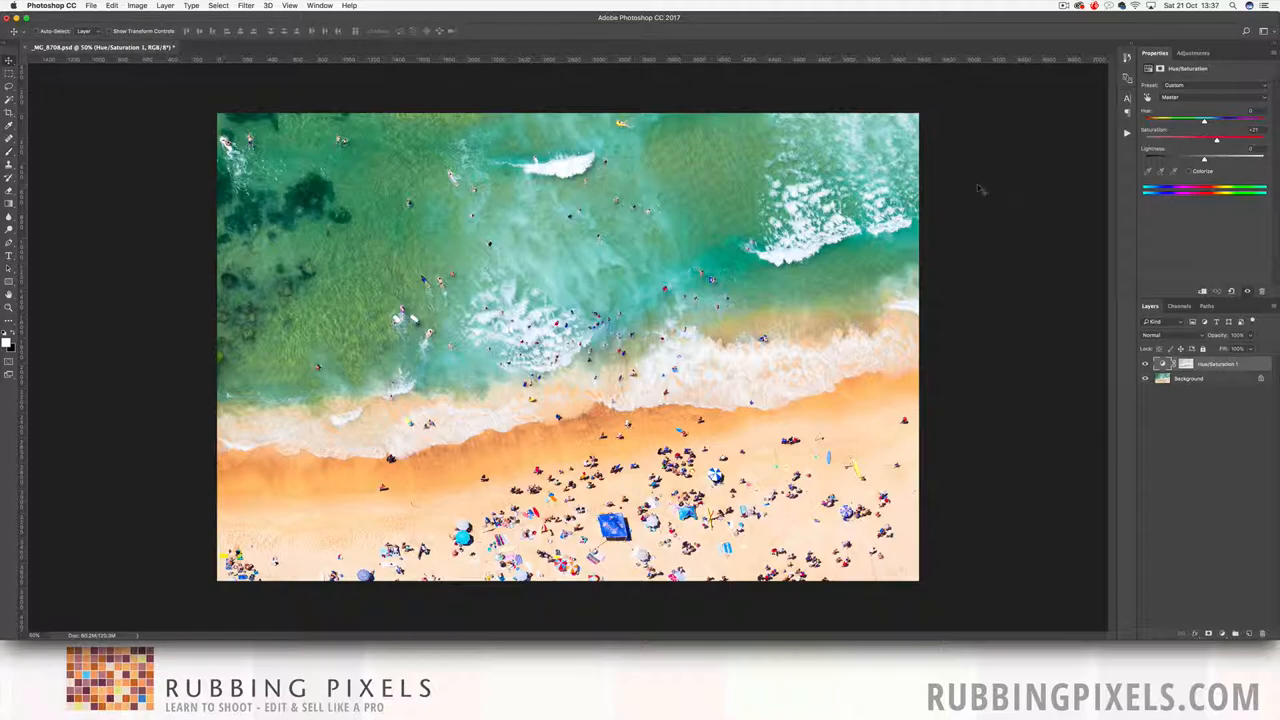